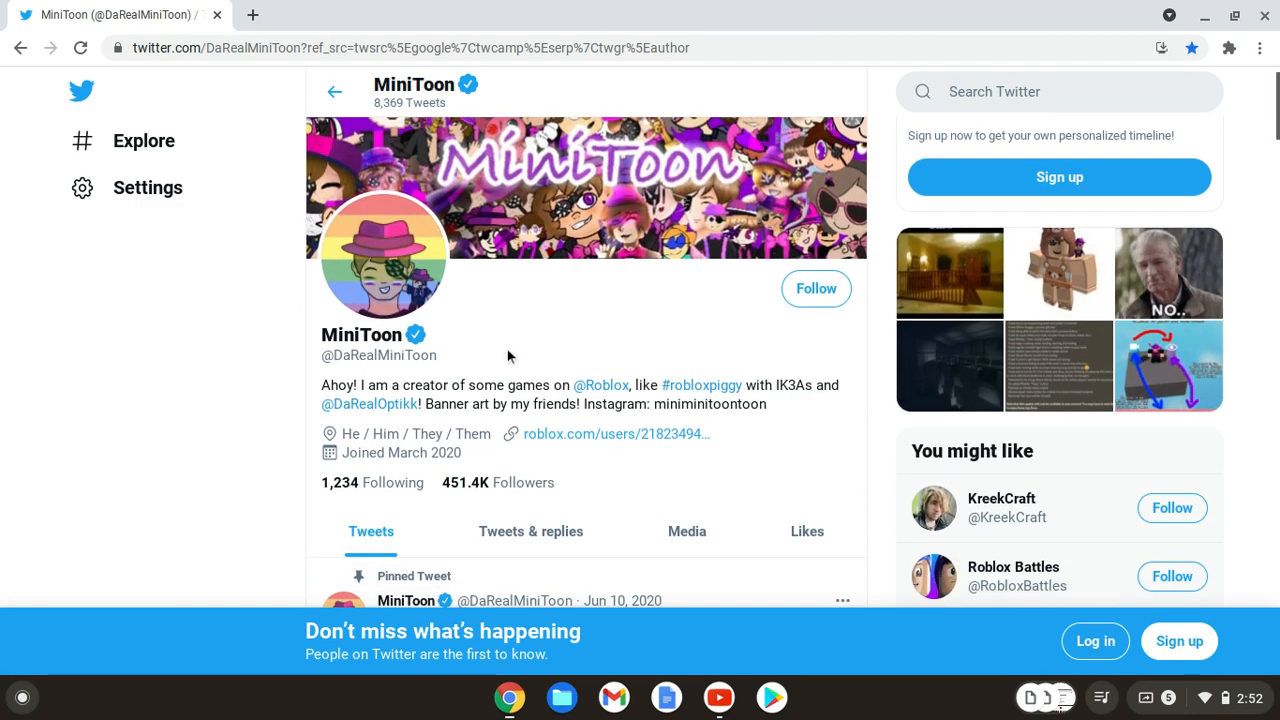
# Step: Scroll MiniToon's timeline down to the June 15 Chapter 9 release announcement tweet
pyautogui.scroll(-3)
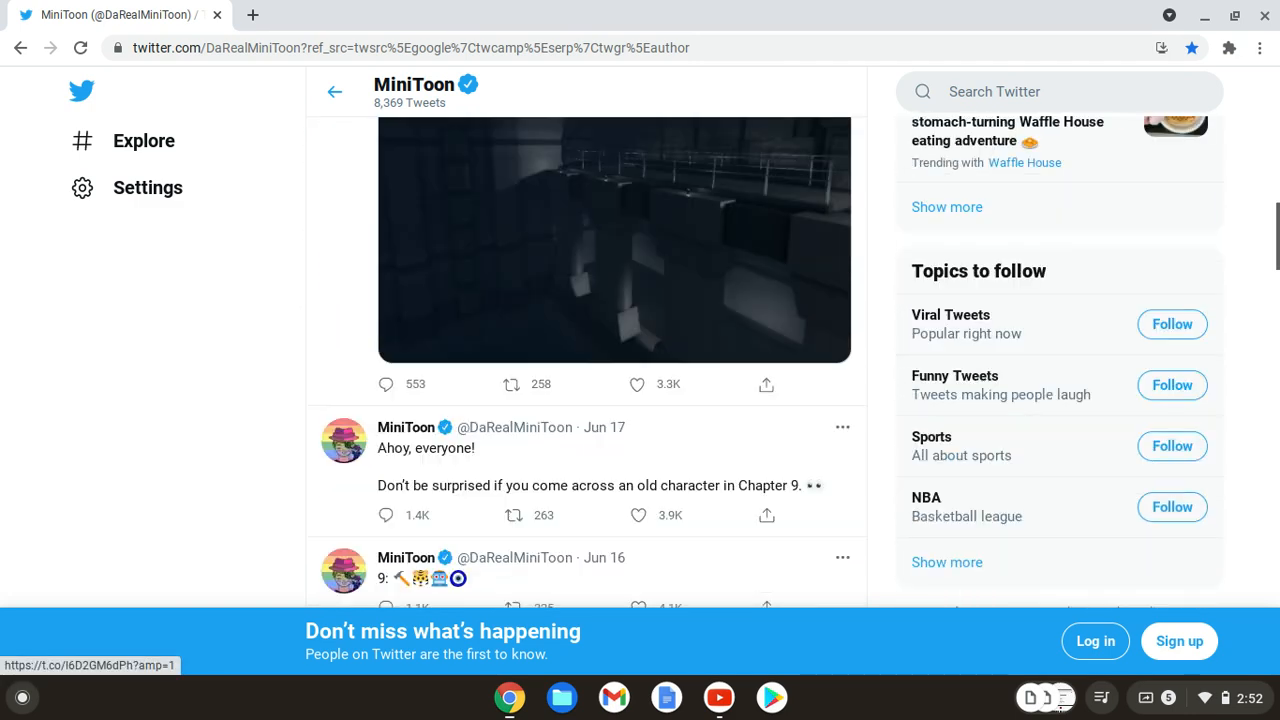
pyautogui.scroll(-3)
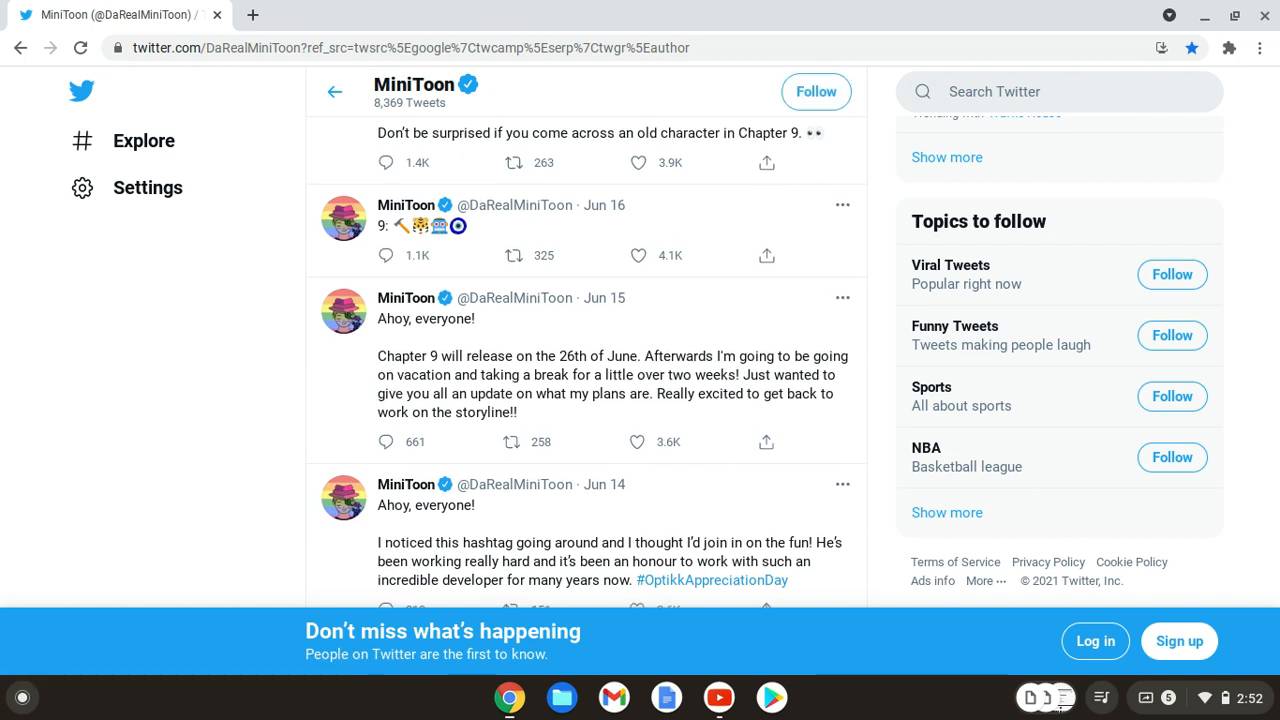
pyautogui.scroll(-3)
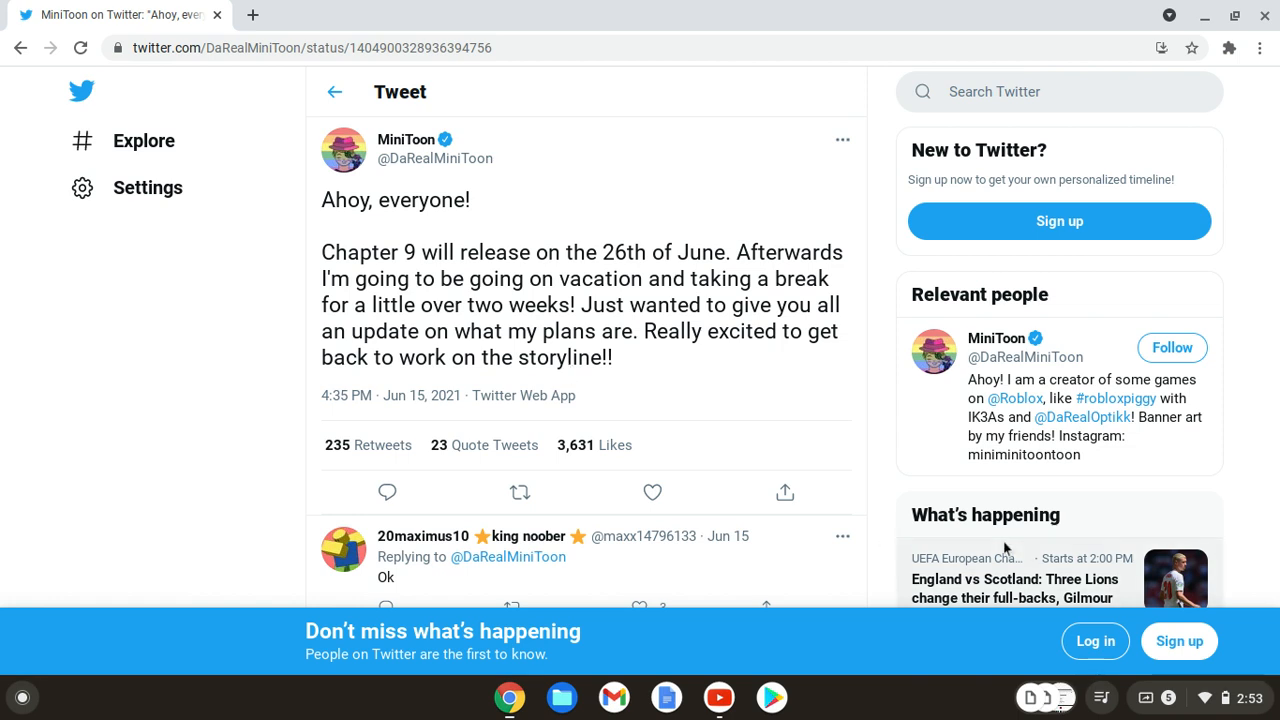
# Step: Highlight the tweet's greeting and the sentence announcing Chapter 9 on the 26th of June
pyautogui.click(1048, 696)
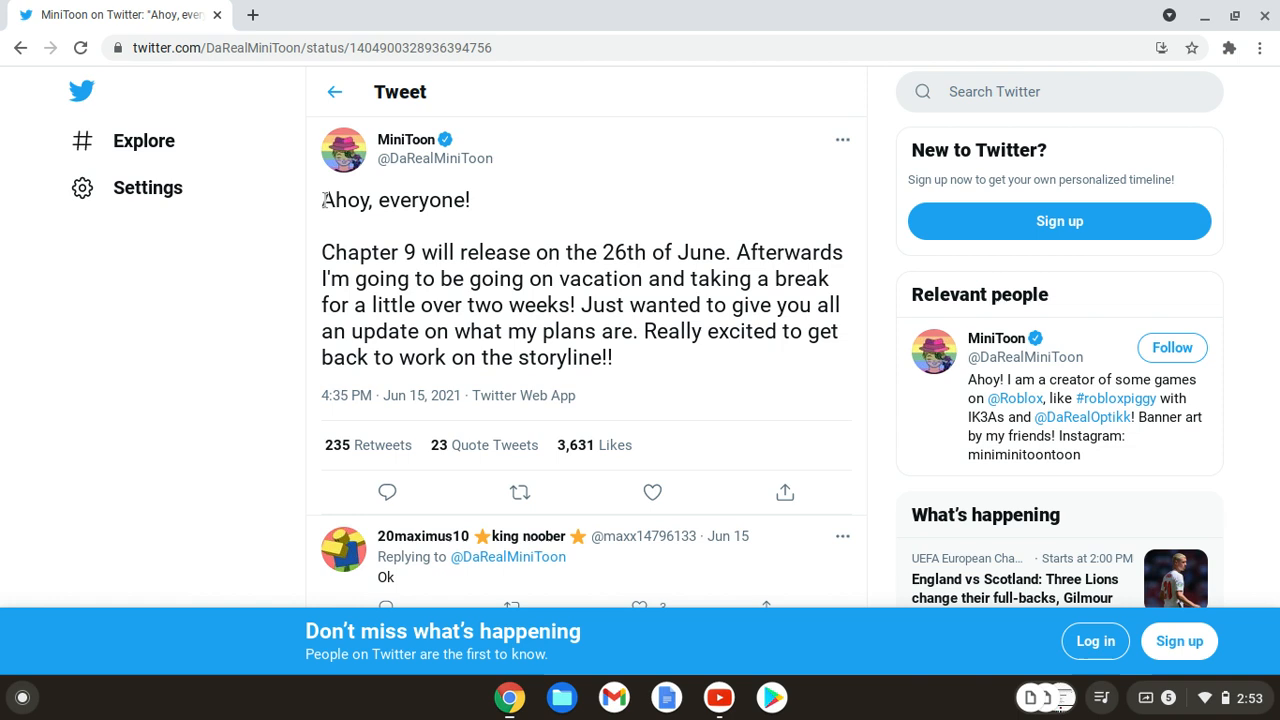
pyautogui.moveTo(322, 200); pyautogui.dragTo(452, 252)
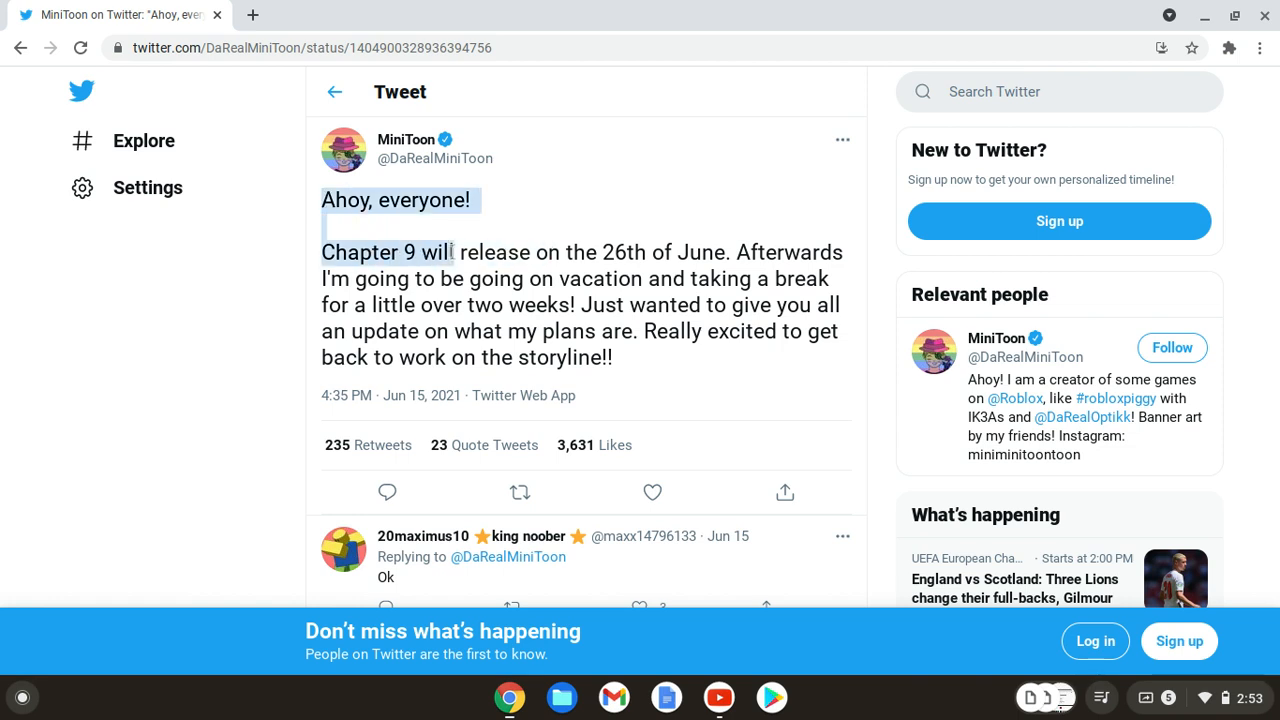
pyautogui.moveTo(450, 252); pyautogui.dragTo(648, 252)
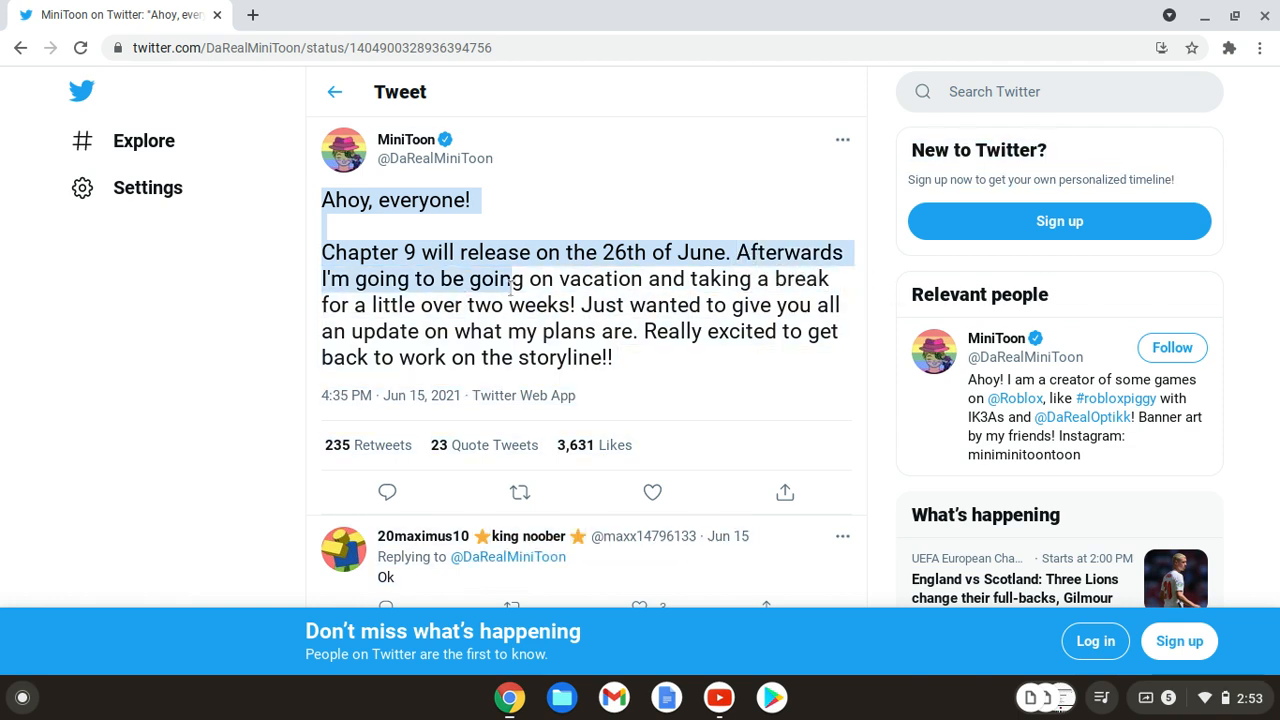
pyautogui.moveTo(510, 280); pyautogui.dragTo(678, 304)
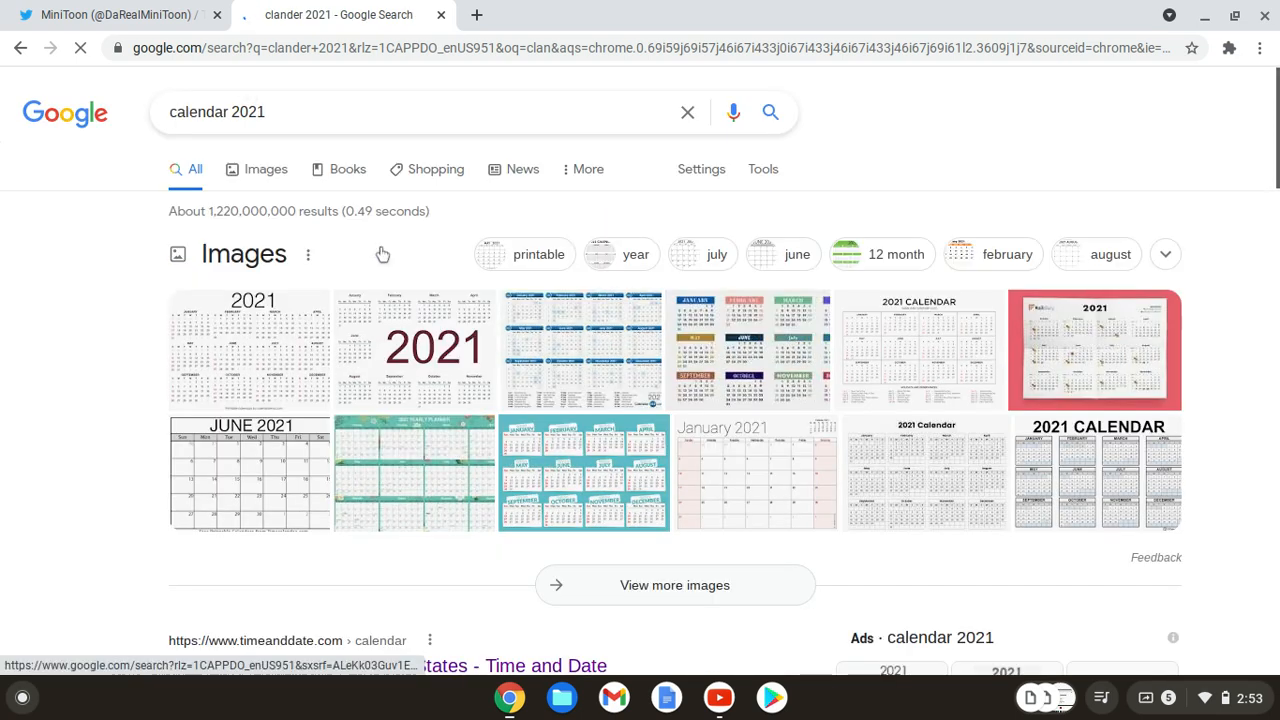
# Step: From the 'calendar 2021' results, open the timeanddate.com Year 2021 Calendar page
pyautogui.scroll(-3)
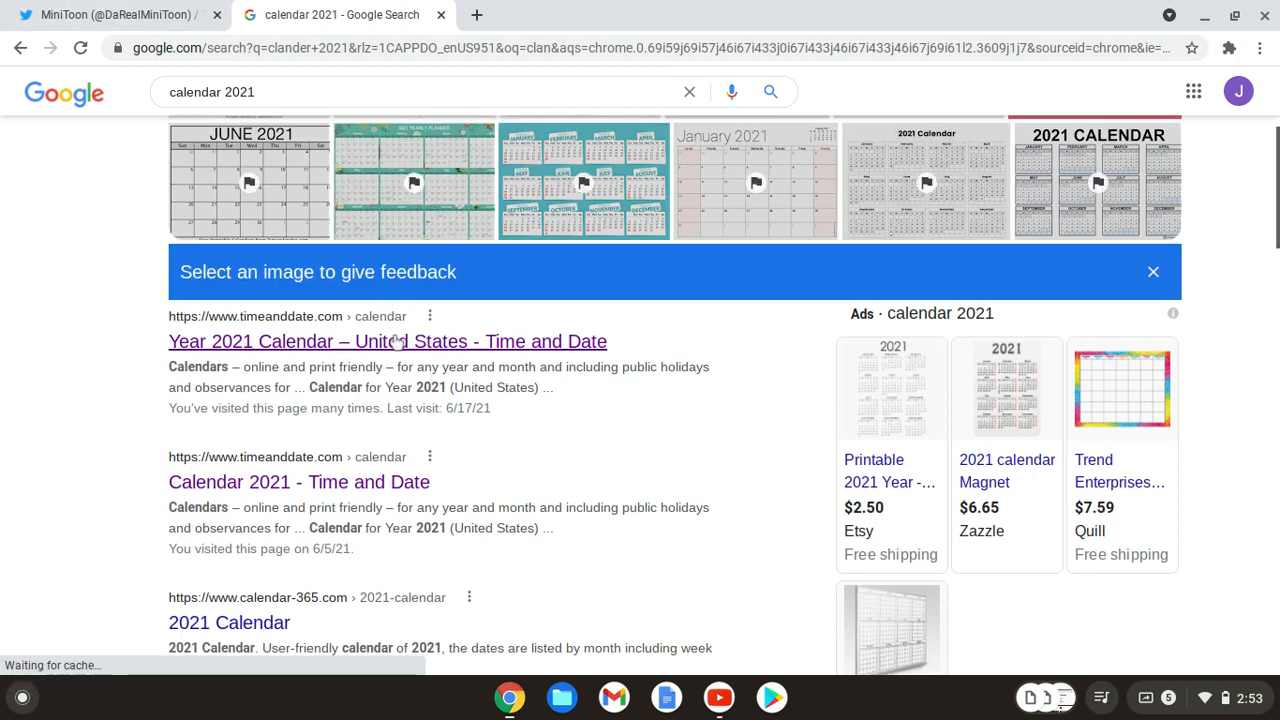
pyautogui.click(388, 340)
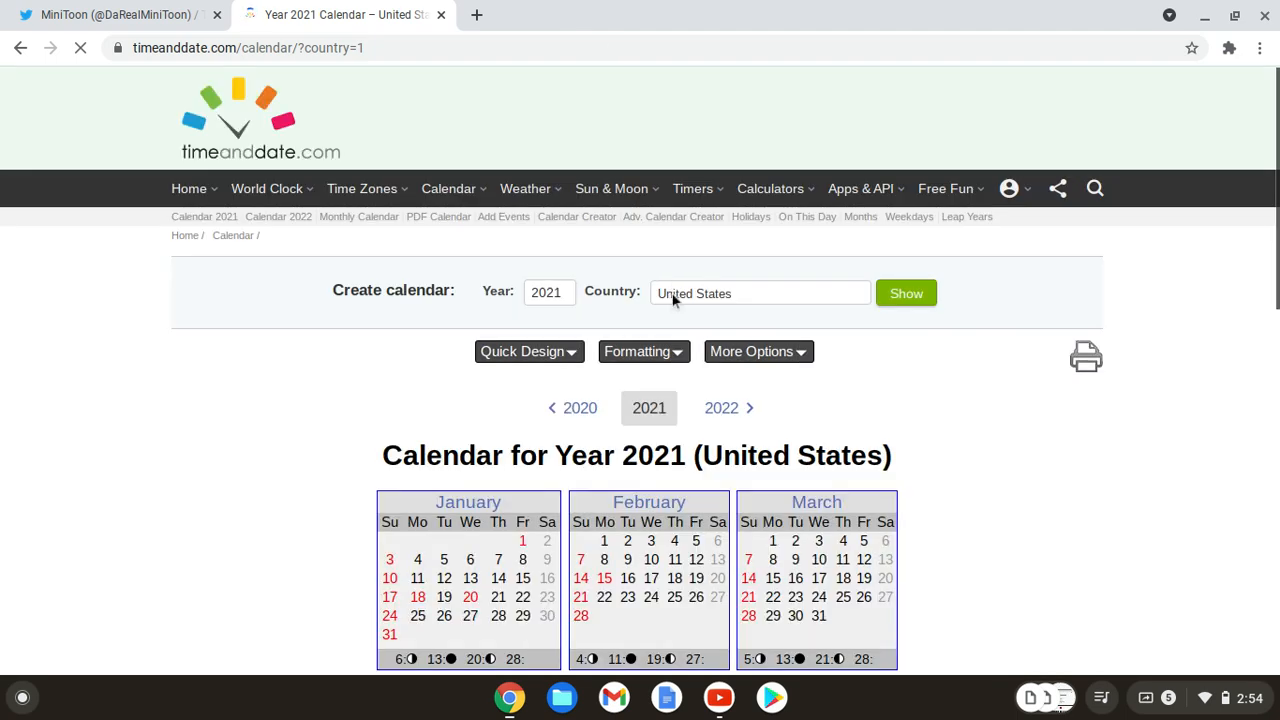
# Step: Check June 26 on the 2021 calendar, then return to the Twitter tab
pyautogui.scroll(-3)
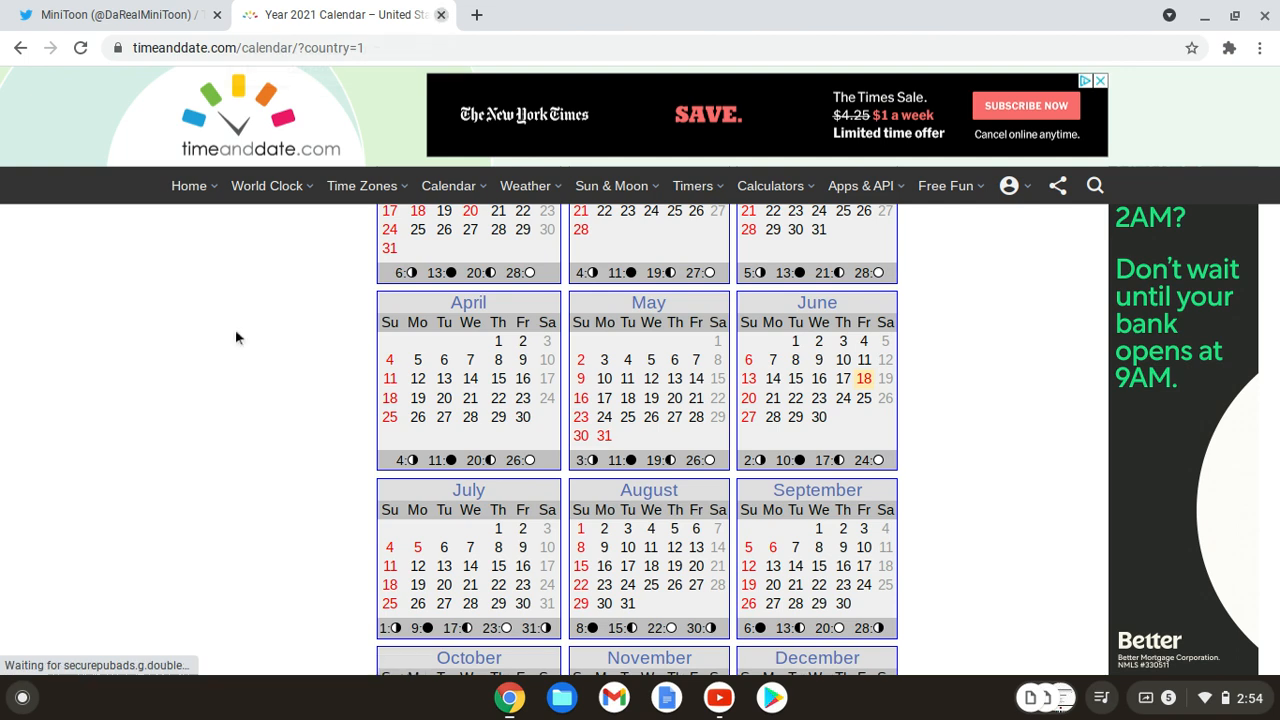
pyautogui.click(116, 14)
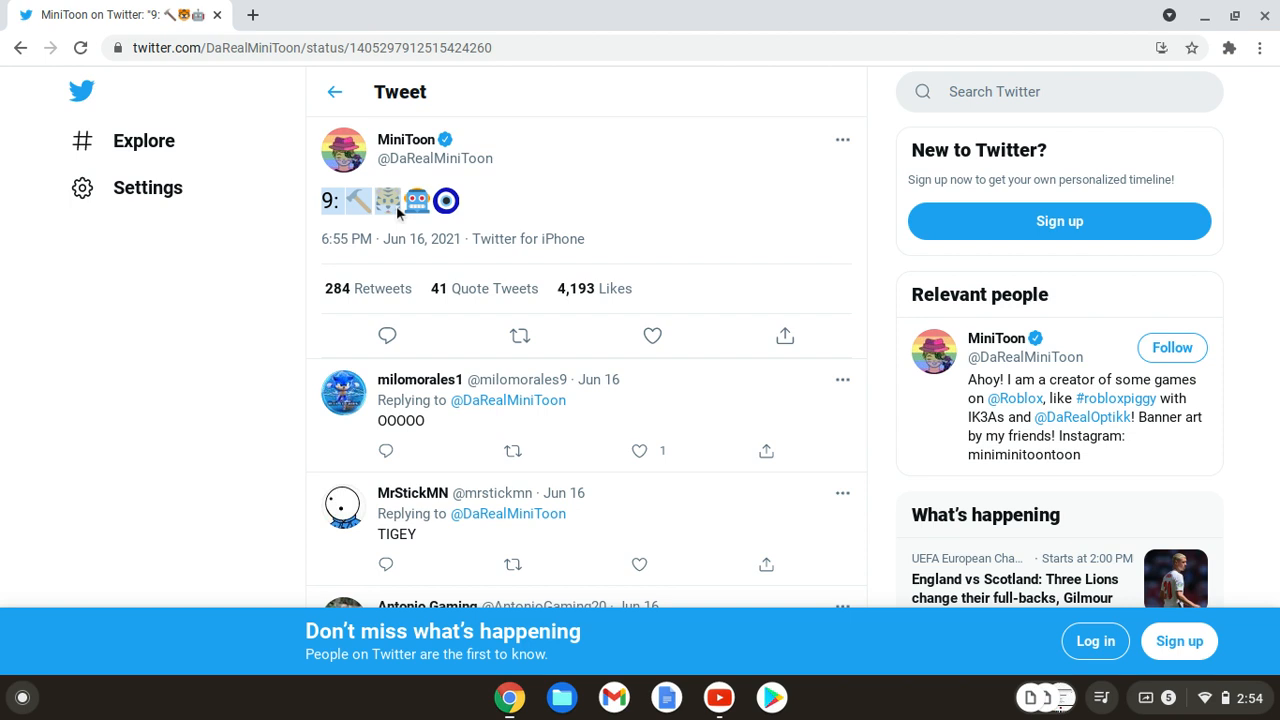
pyautogui.moveTo(216, 286)
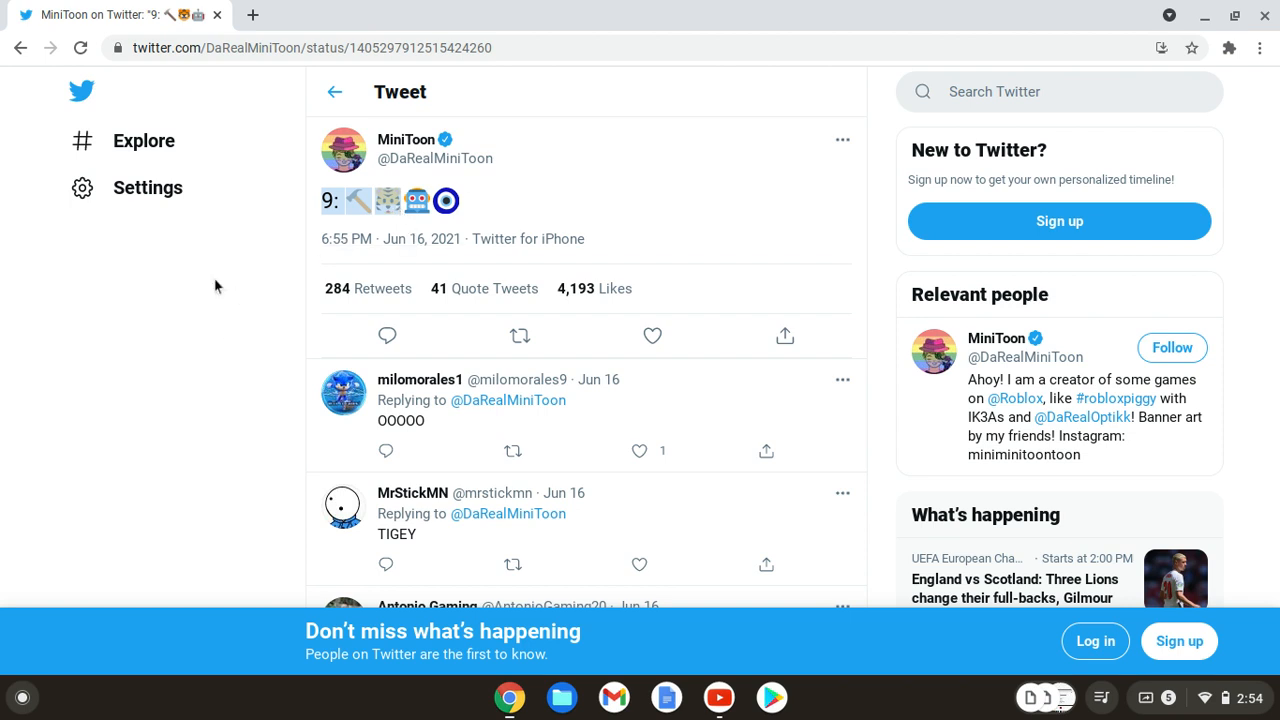
pyautogui.moveTo(348, 184)
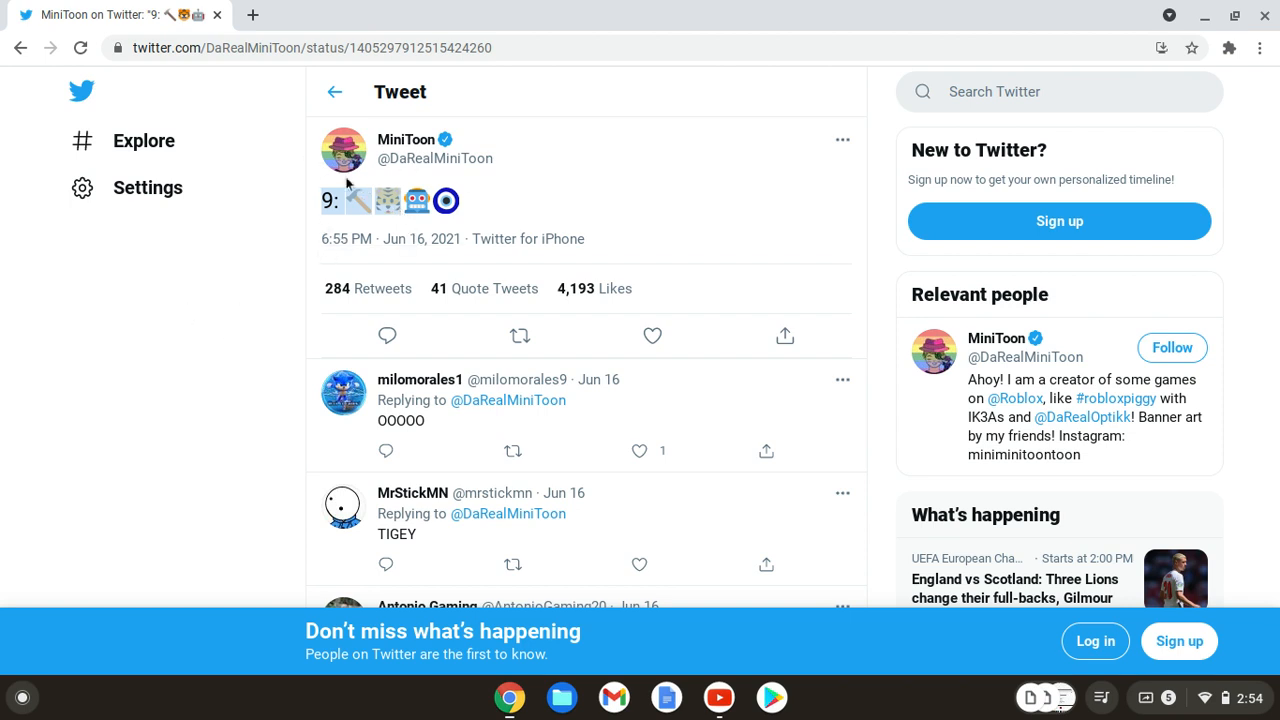
pyautogui.click(80, 48)
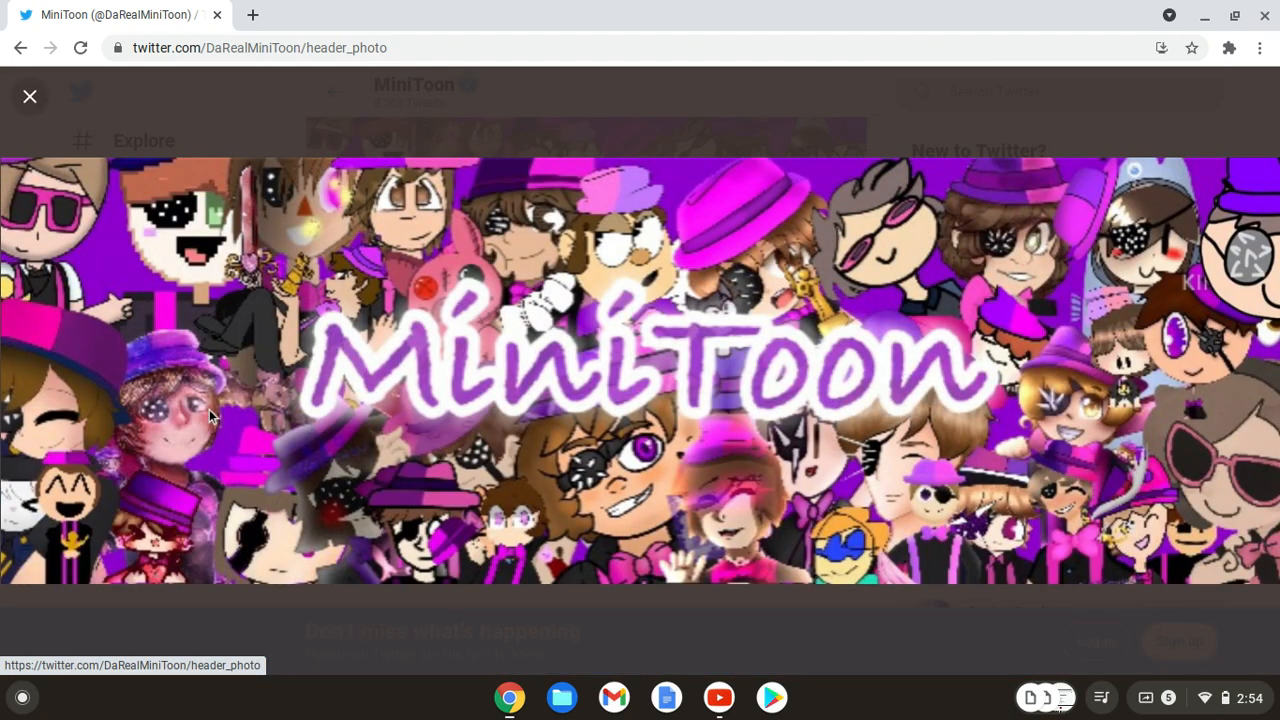
pyautogui.click(28, 96)
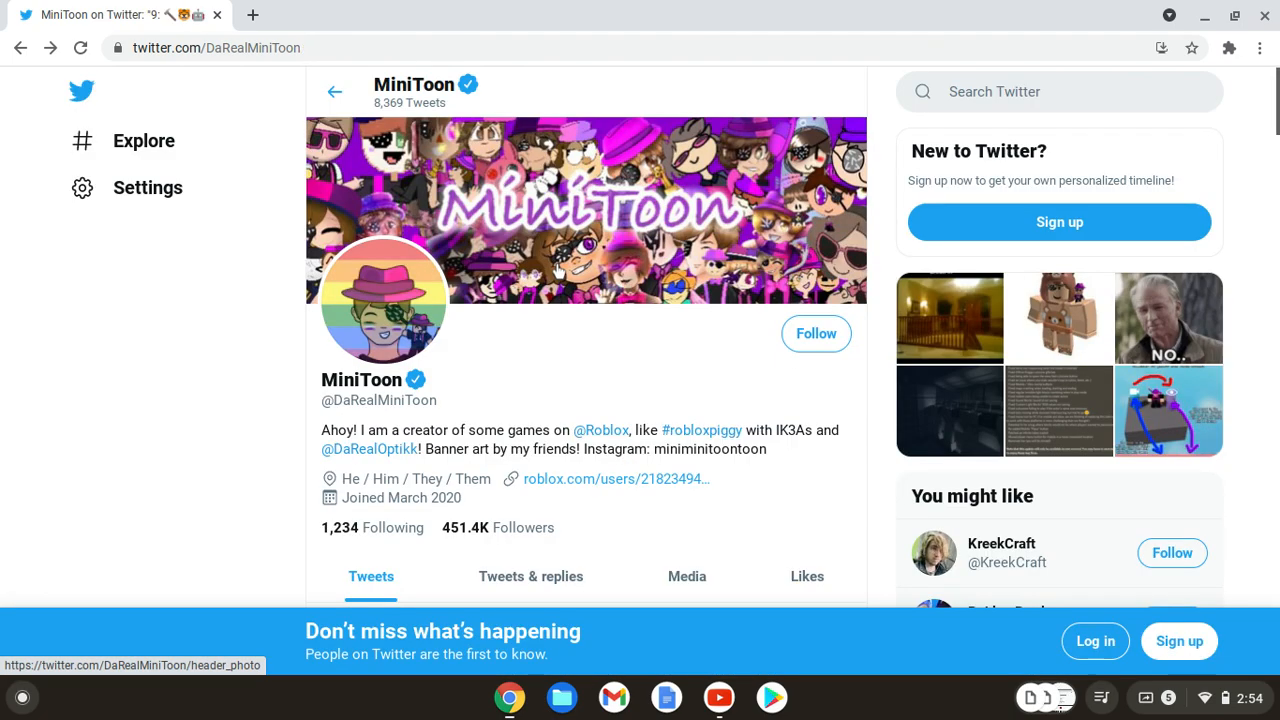
pyautogui.scroll(-3)
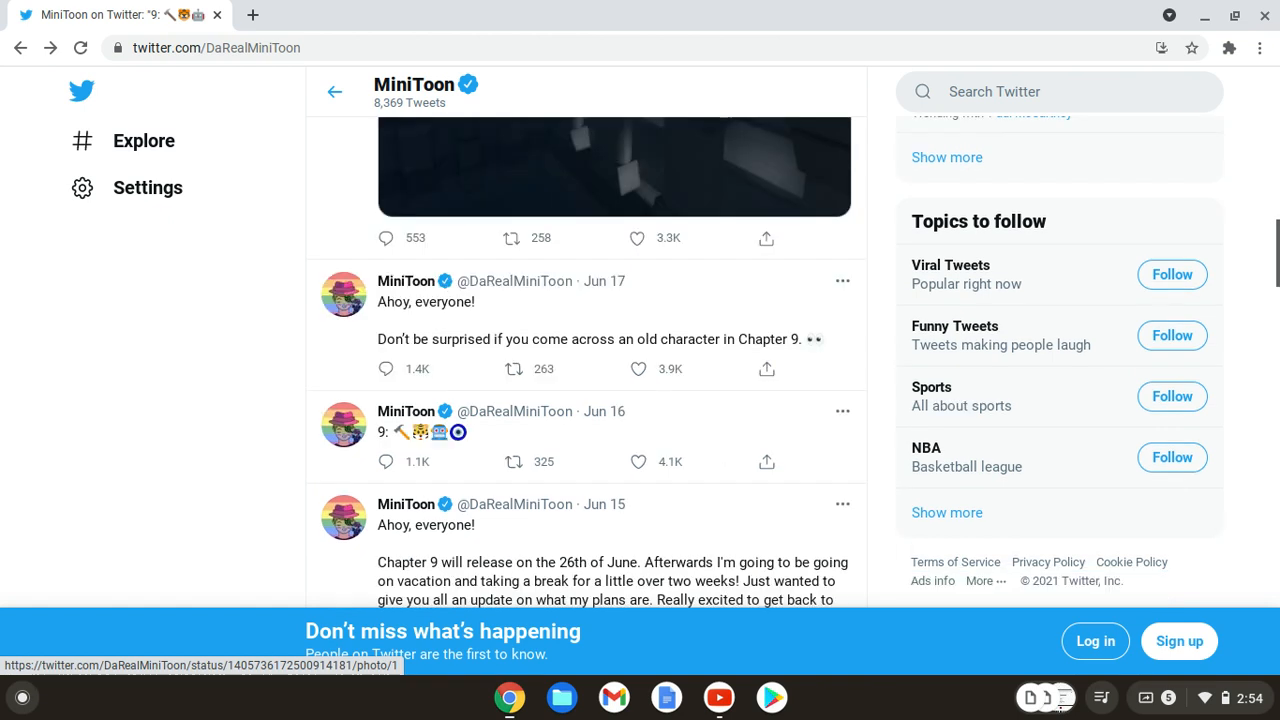
pyautogui.click(400, 432)
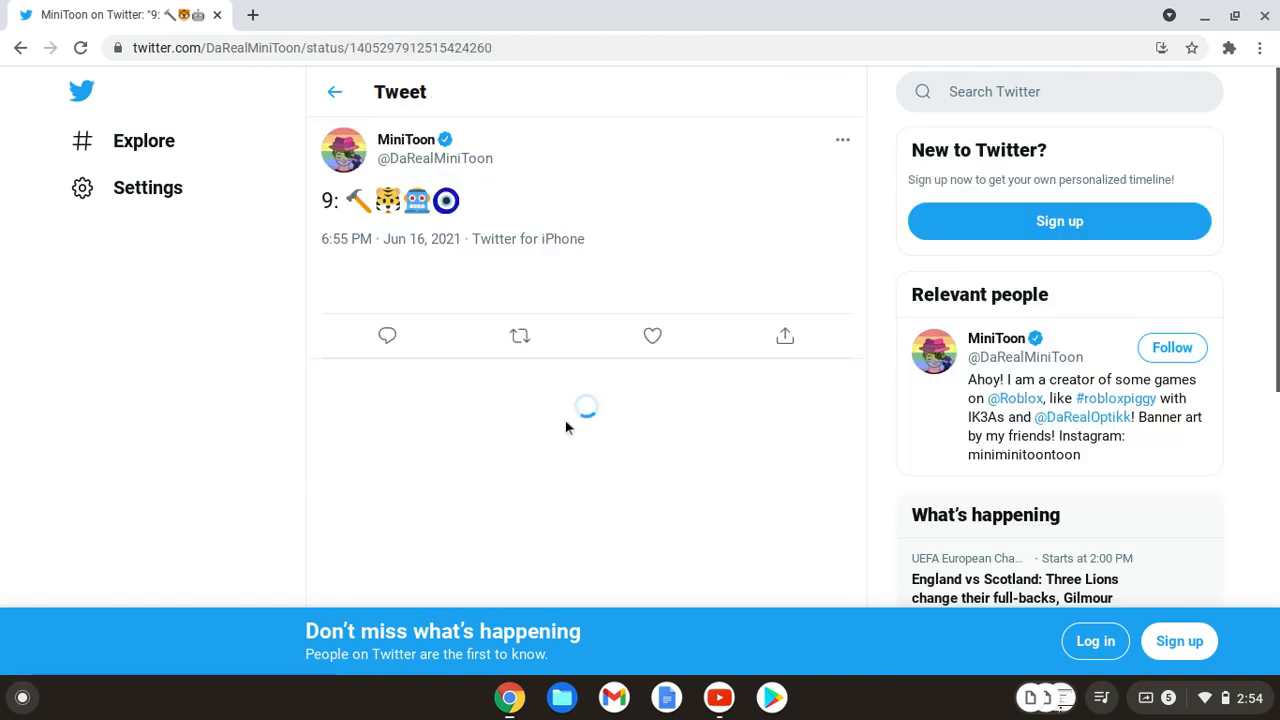
pyautogui.moveTo(416, 200)
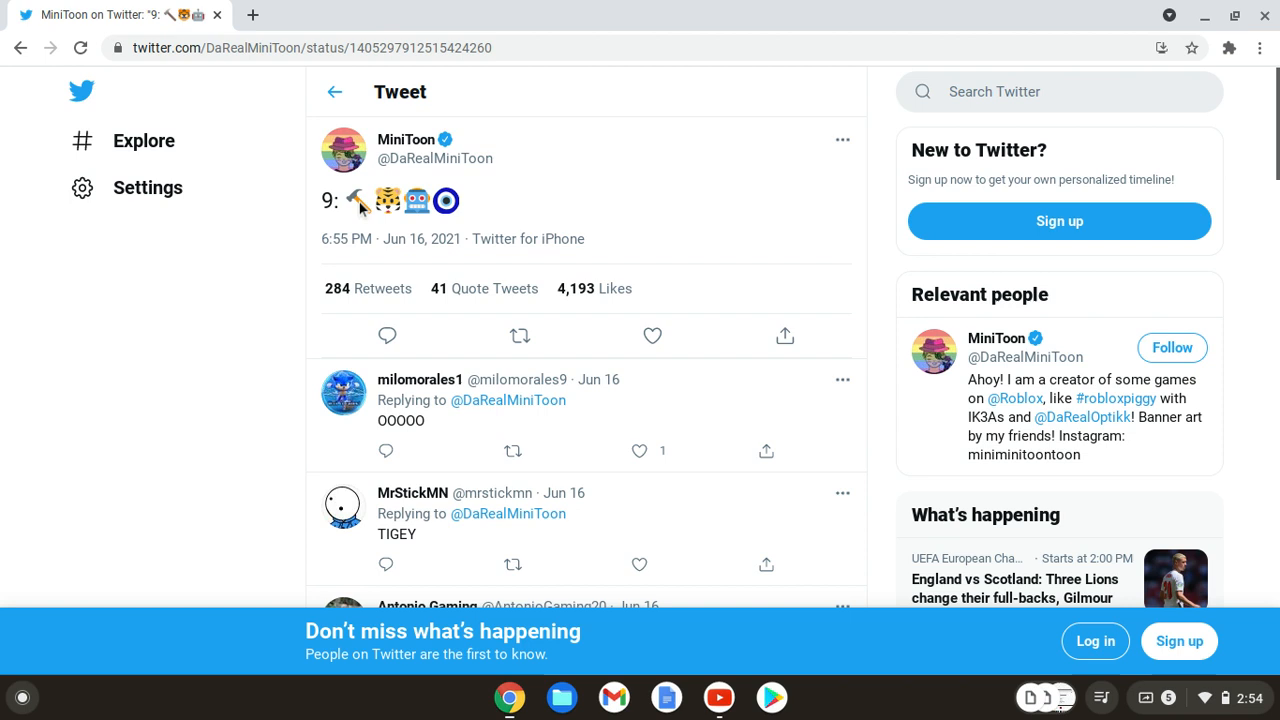
pyautogui.moveTo(418, 218)
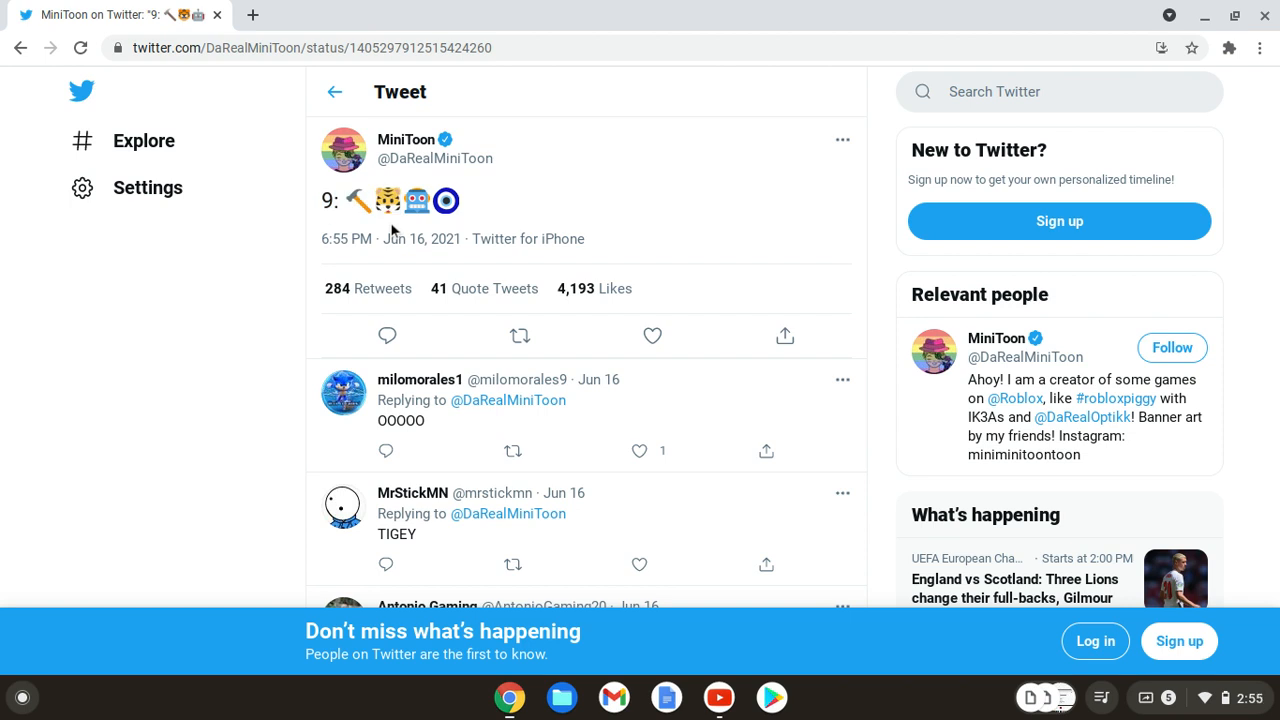
pyautogui.moveTo(410, 216)
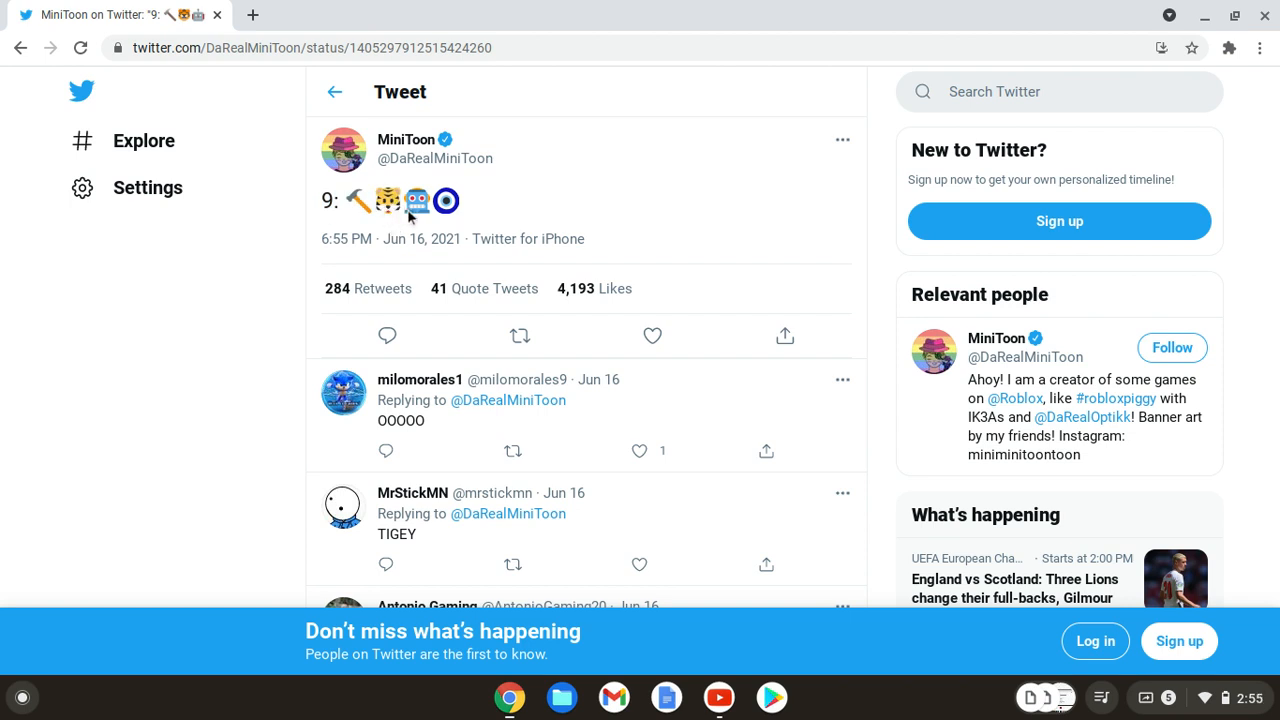
pyautogui.moveTo(408, 210)
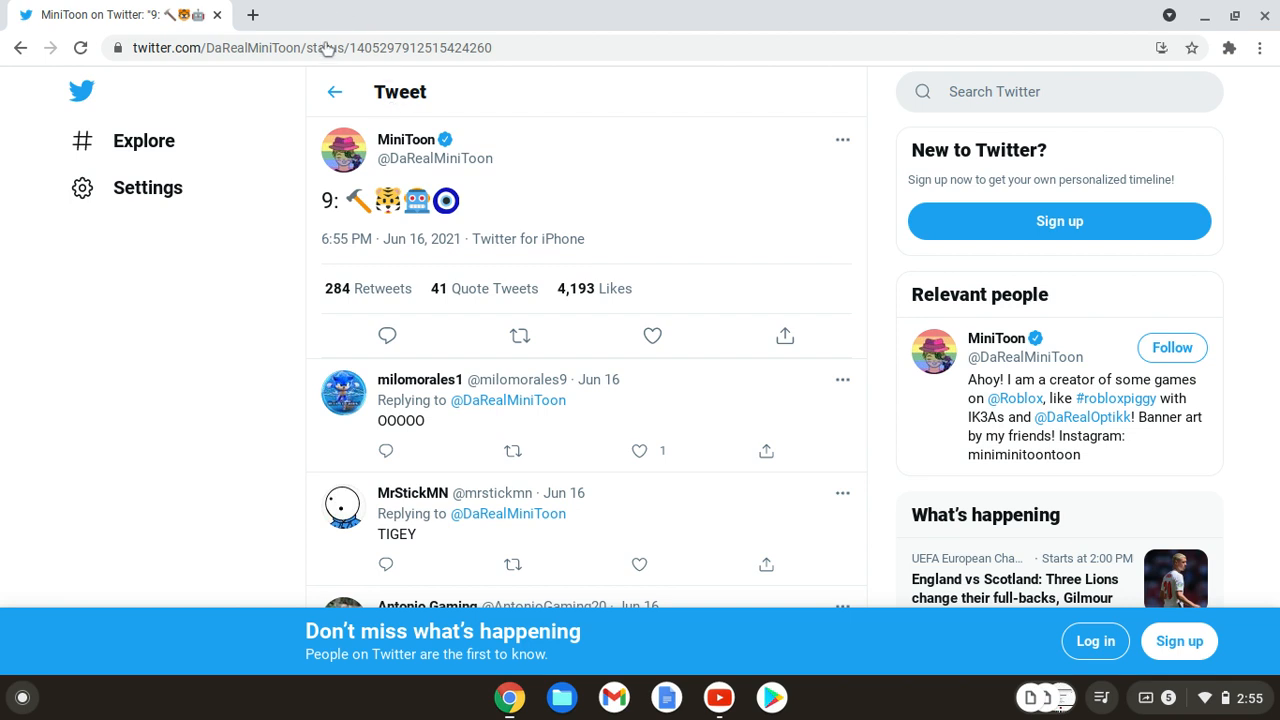
pyautogui.moveTo(388, 200)
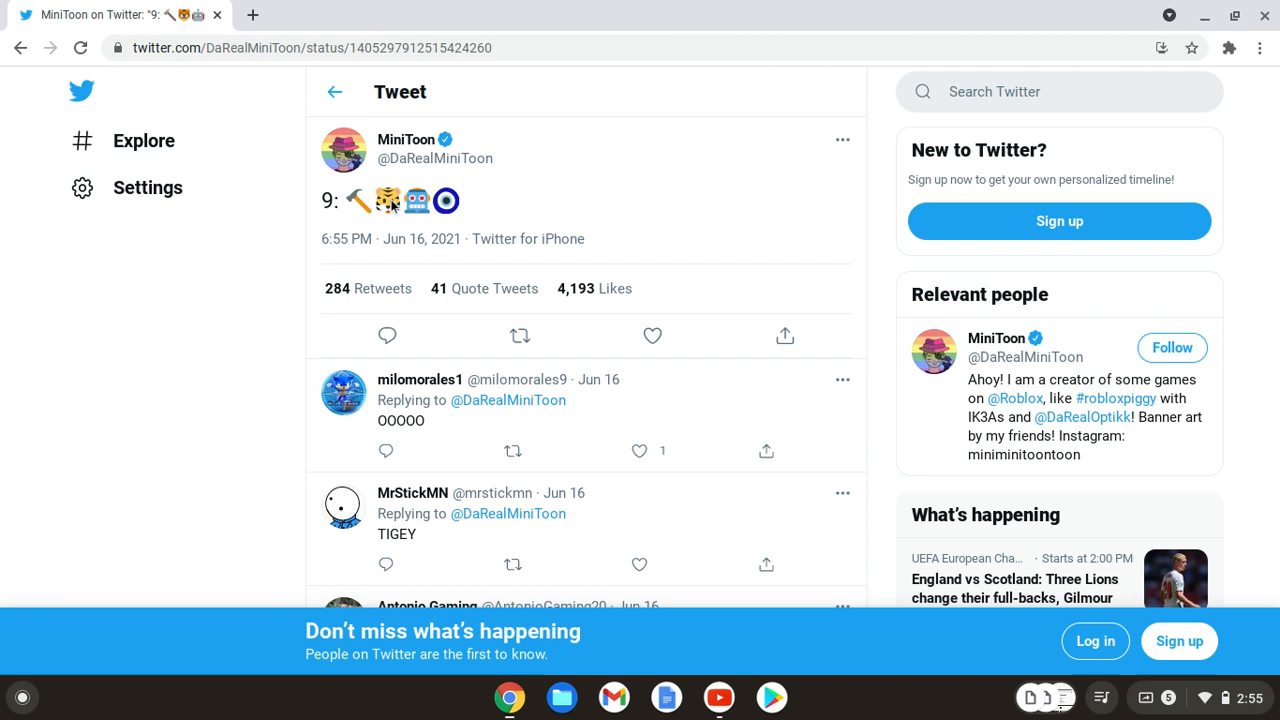
pyautogui.moveTo(392, 210)
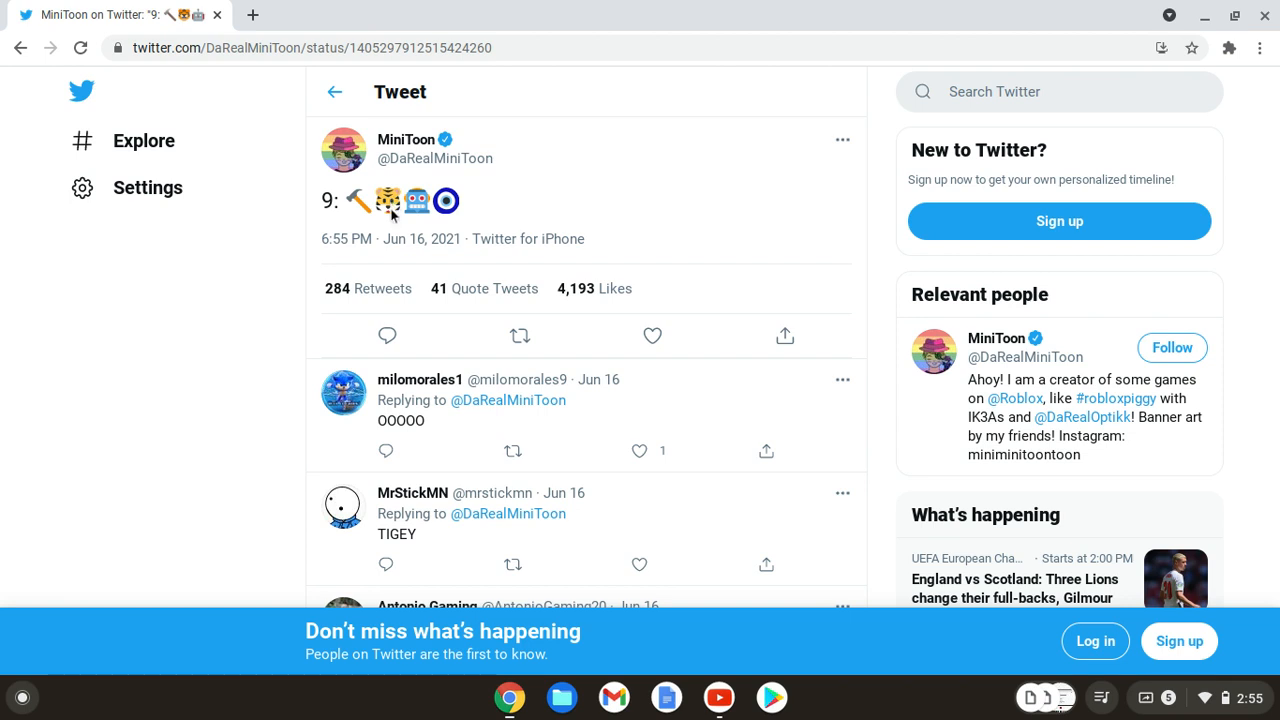
pyautogui.moveTo(392, 208)
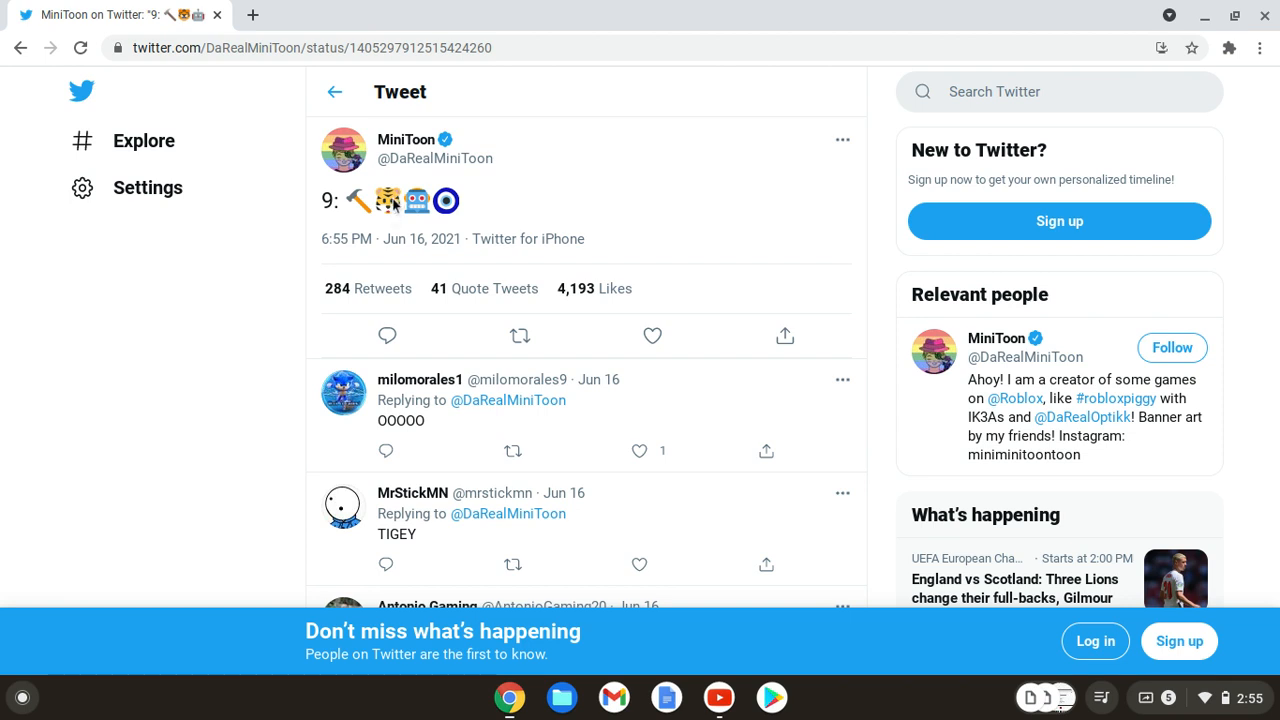
pyautogui.moveTo(364, 212)
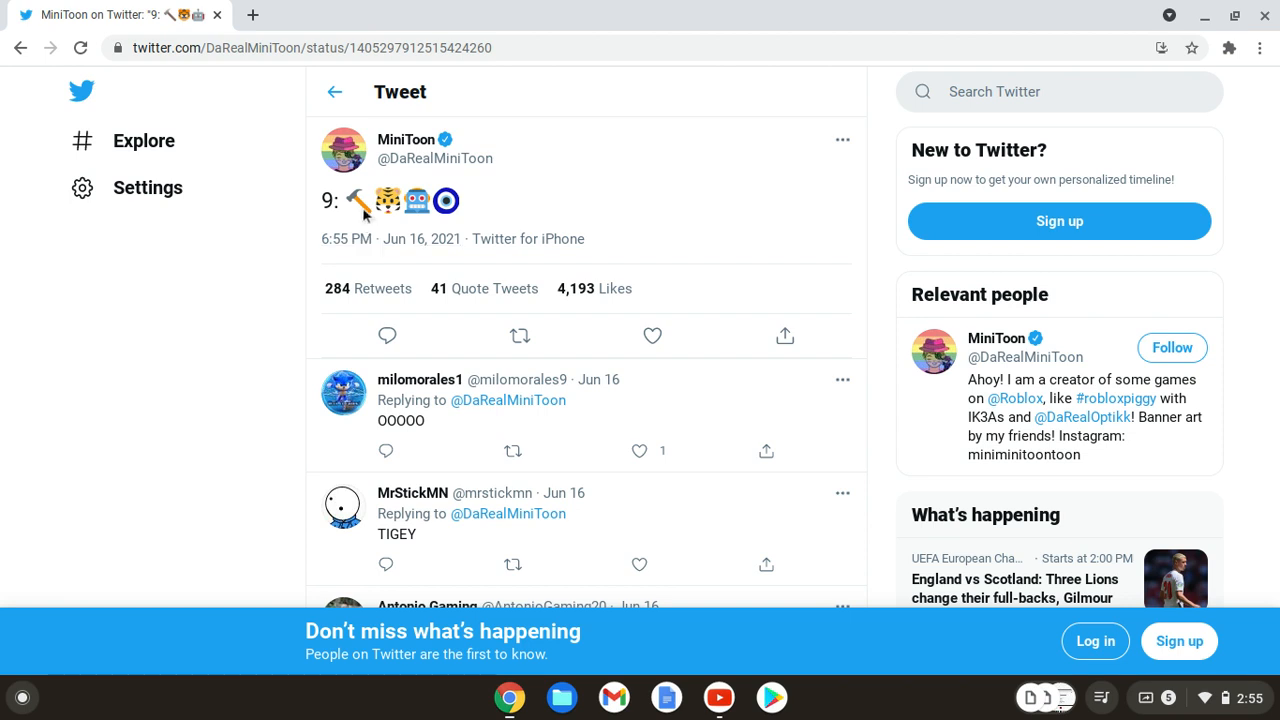
pyautogui.moveTo(388, 200)
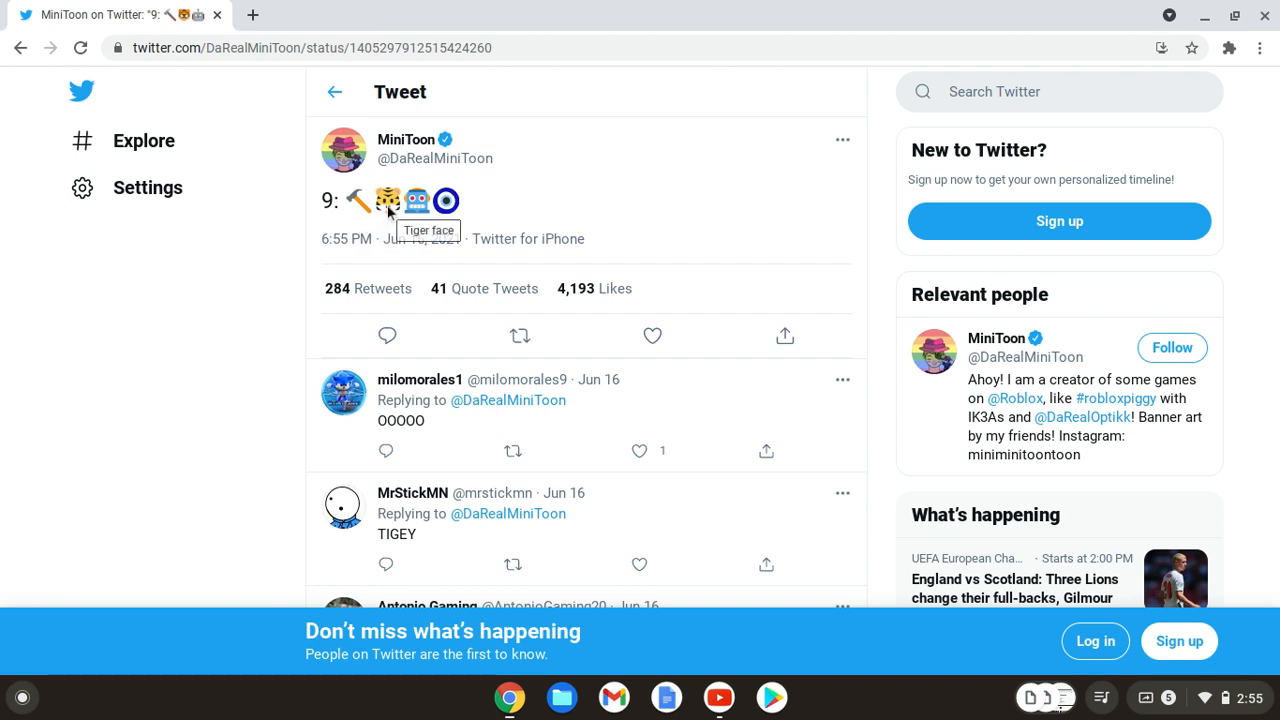
pyautogui.moveTo(416, 200)
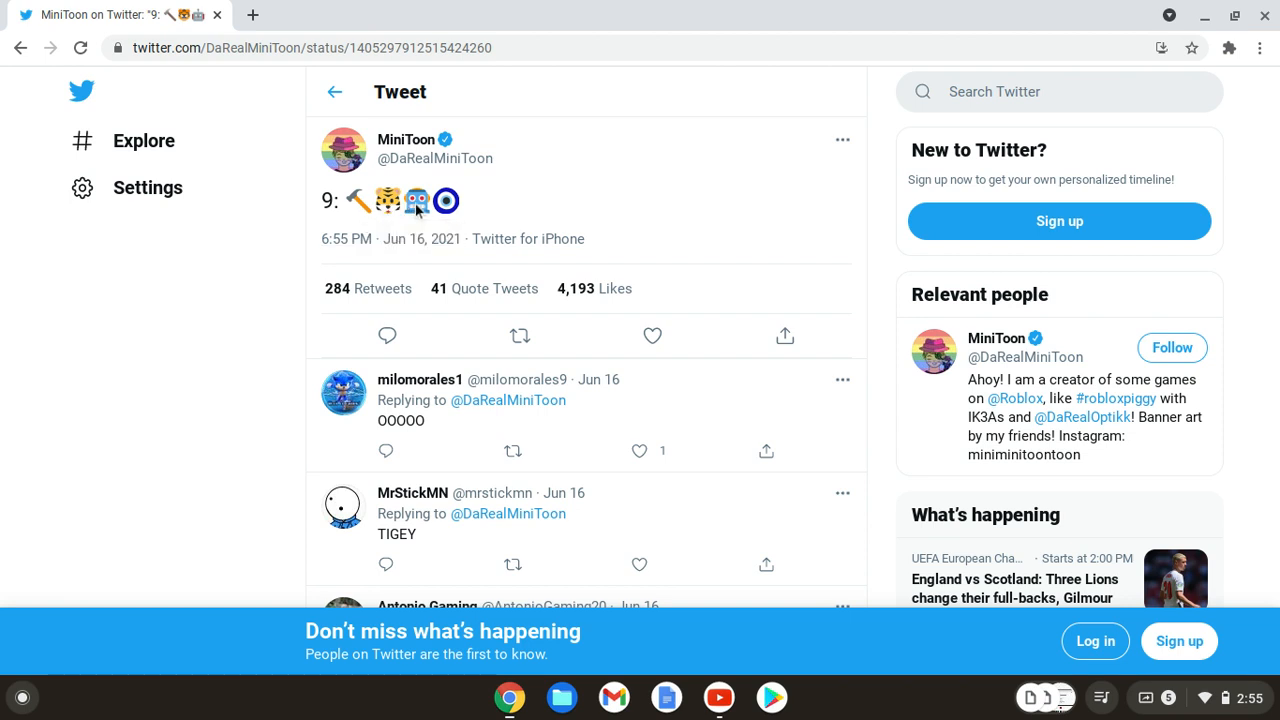
pyautogui.moveTo(446, 200)
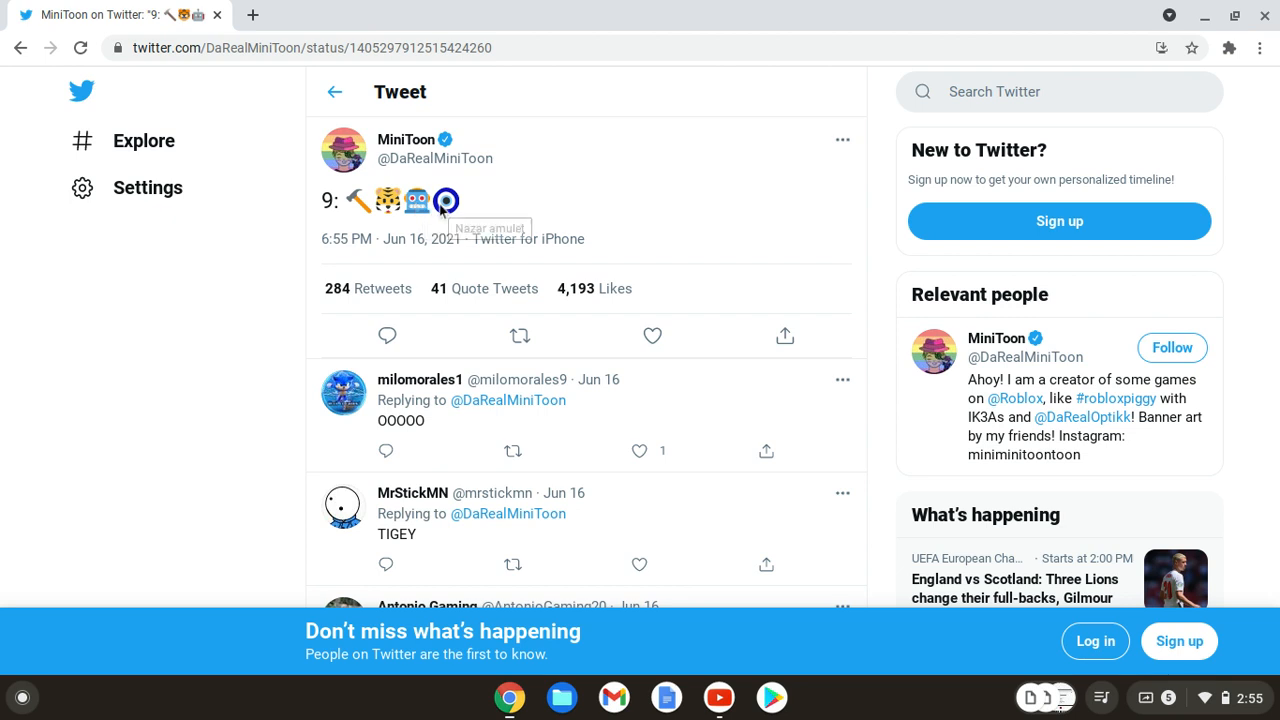
pyautogui.moveTo(260, 10)
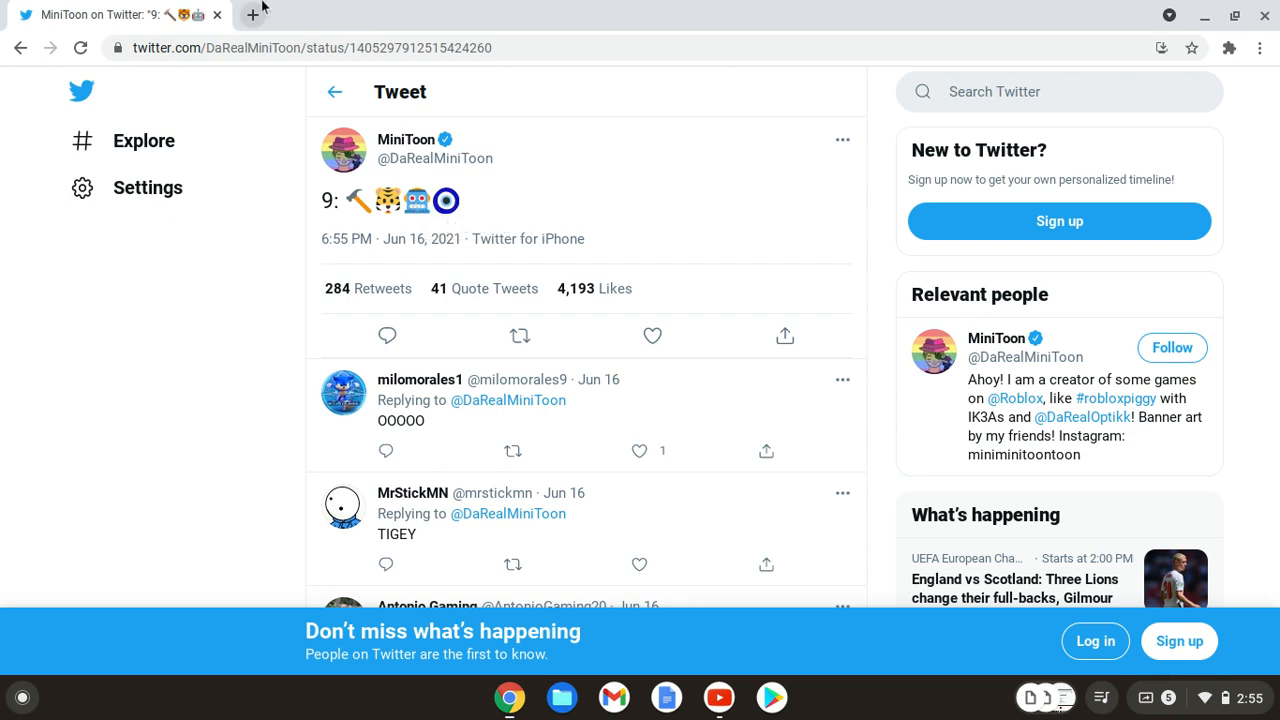
# Step: Search Google for 'nazar amulet meaning' from a new tab
pyautogui.click(252, 14)
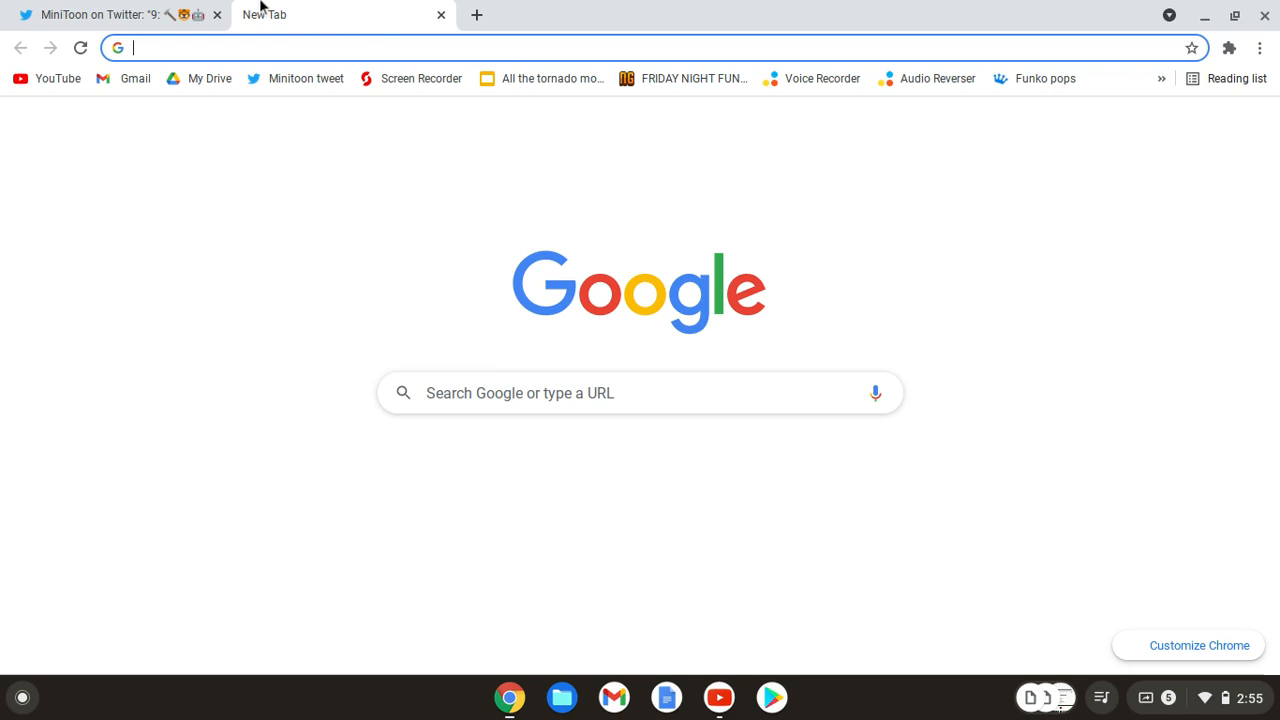
pyautogui.write('nazar am')
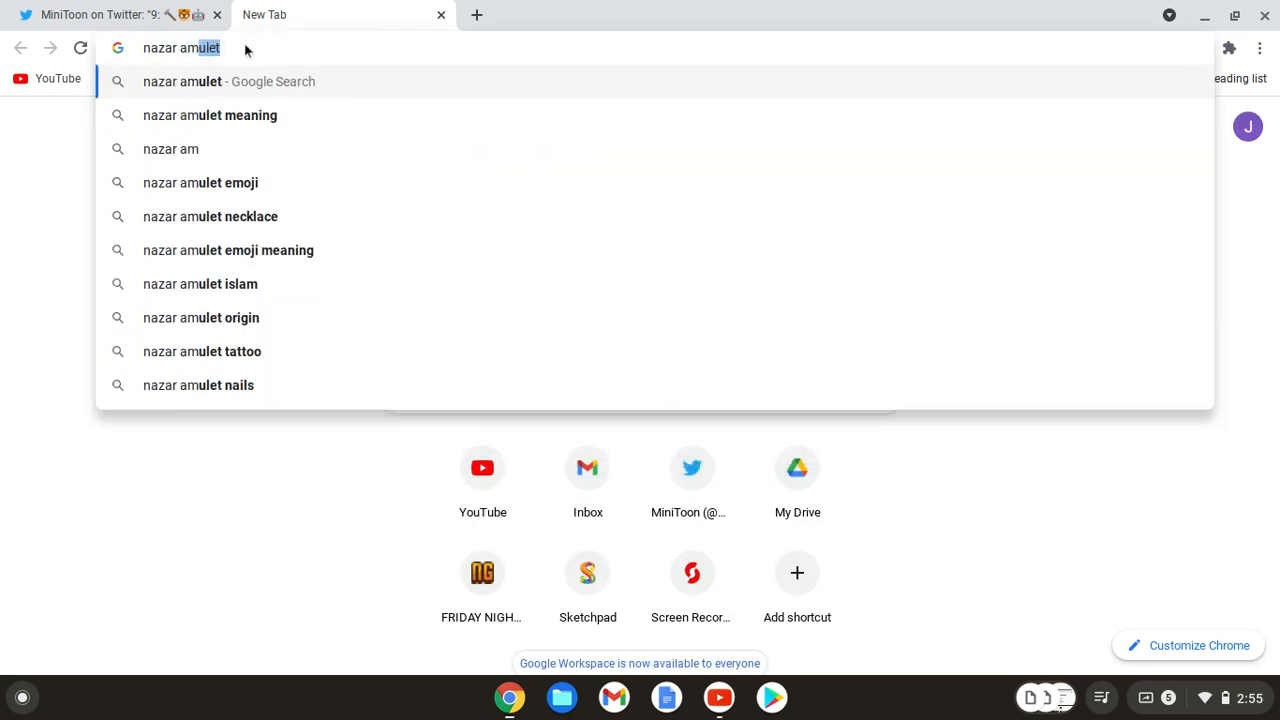
pyautogui.click(210, 114)
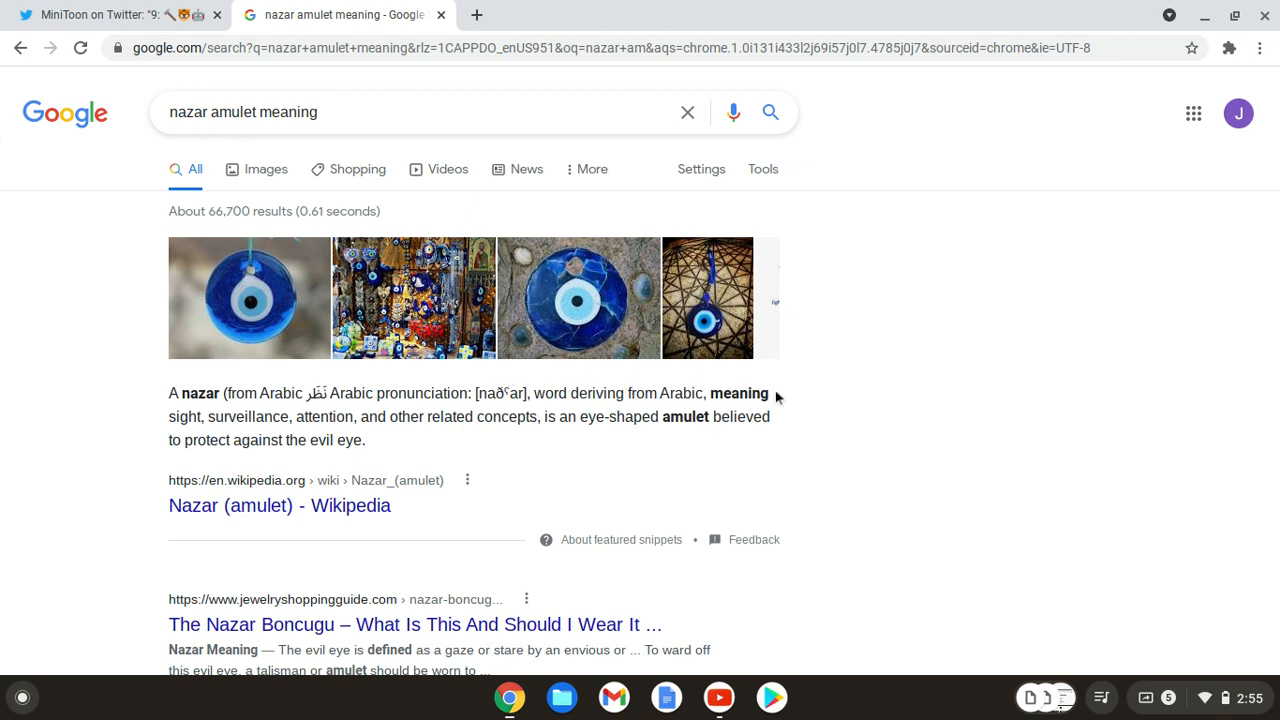
pyautogui.moveTo(448, 456)
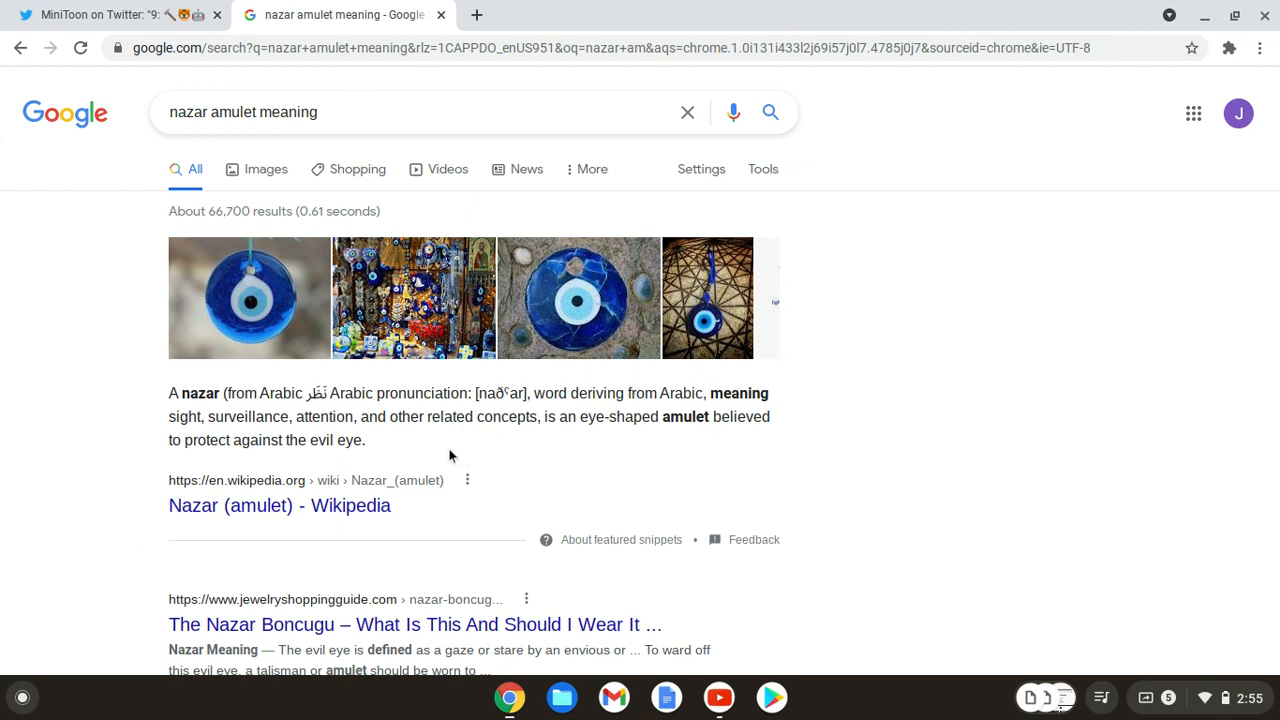
pyautogui.moveTo(204, 420)
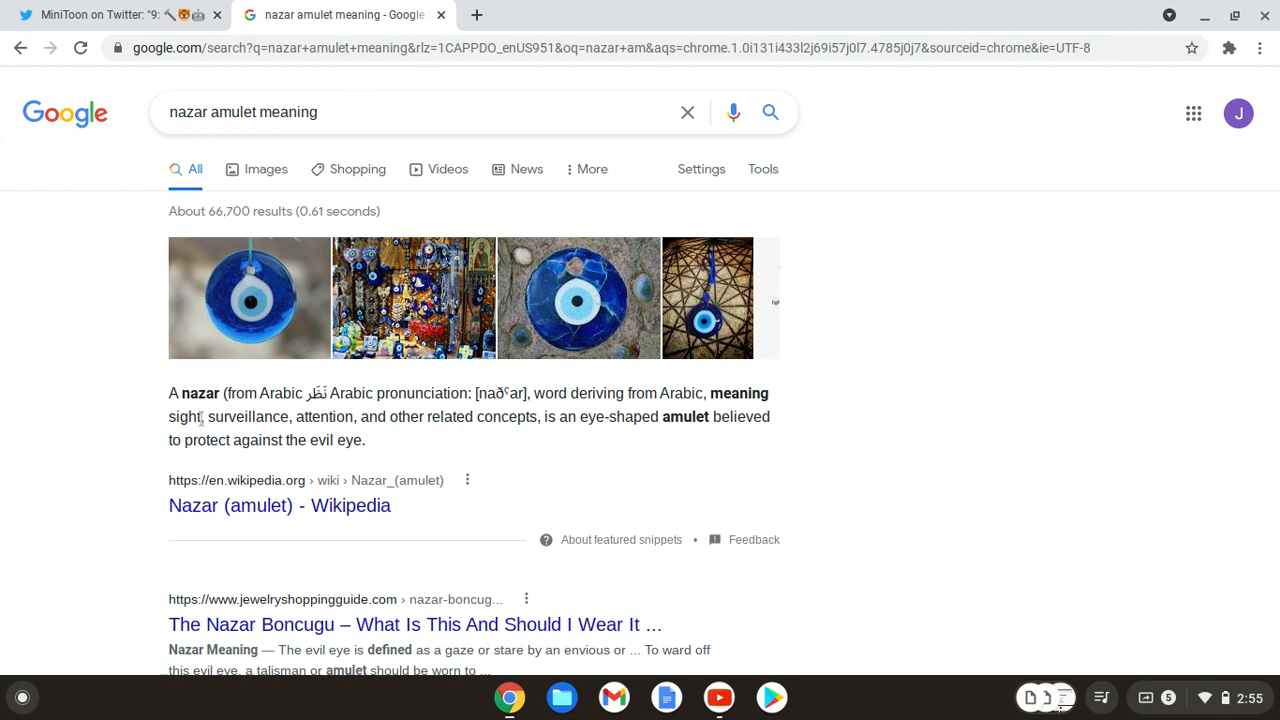
# Step: Highlight Wikipedia's featured snippet defining the nazar eye-shaped amulet, then clear it
pyautogui.moveTo(170, 418); pyautogui.dragTo(340, 418)
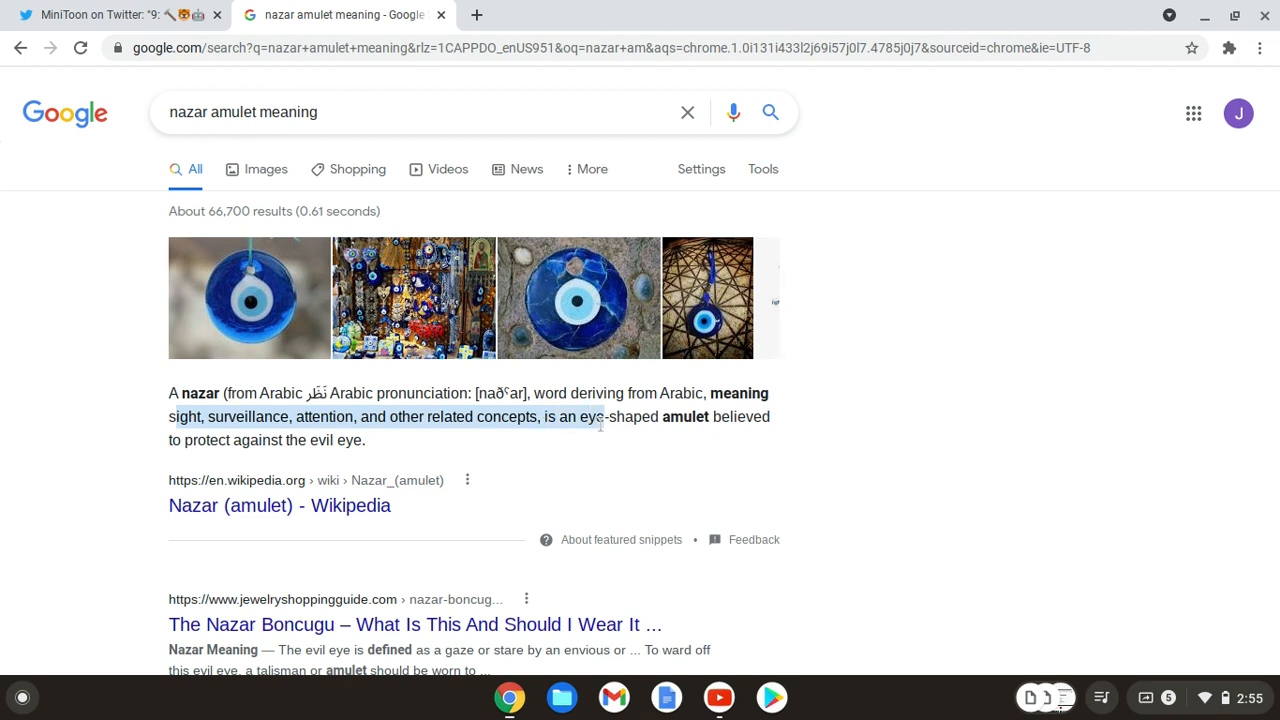
pyautogui.moveTo(596, 418); pyautogui.dragTo(768, 440)
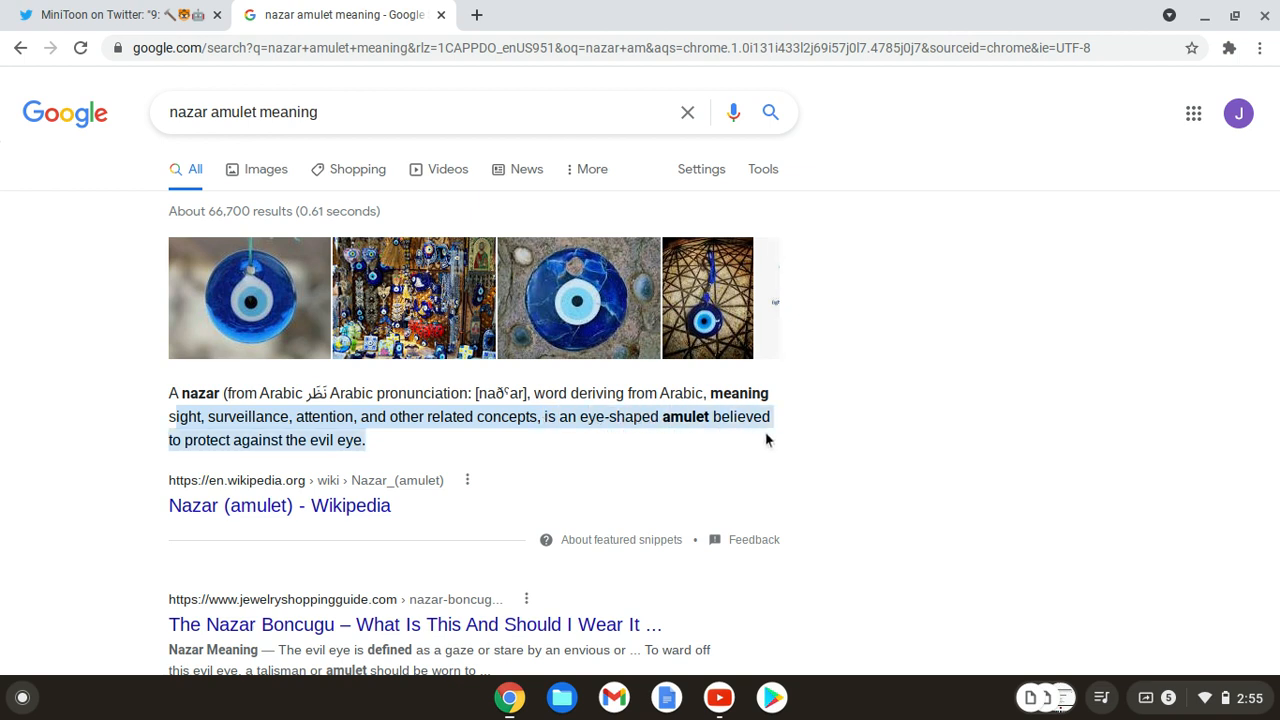
pyautogui.moveTo(420, 444)
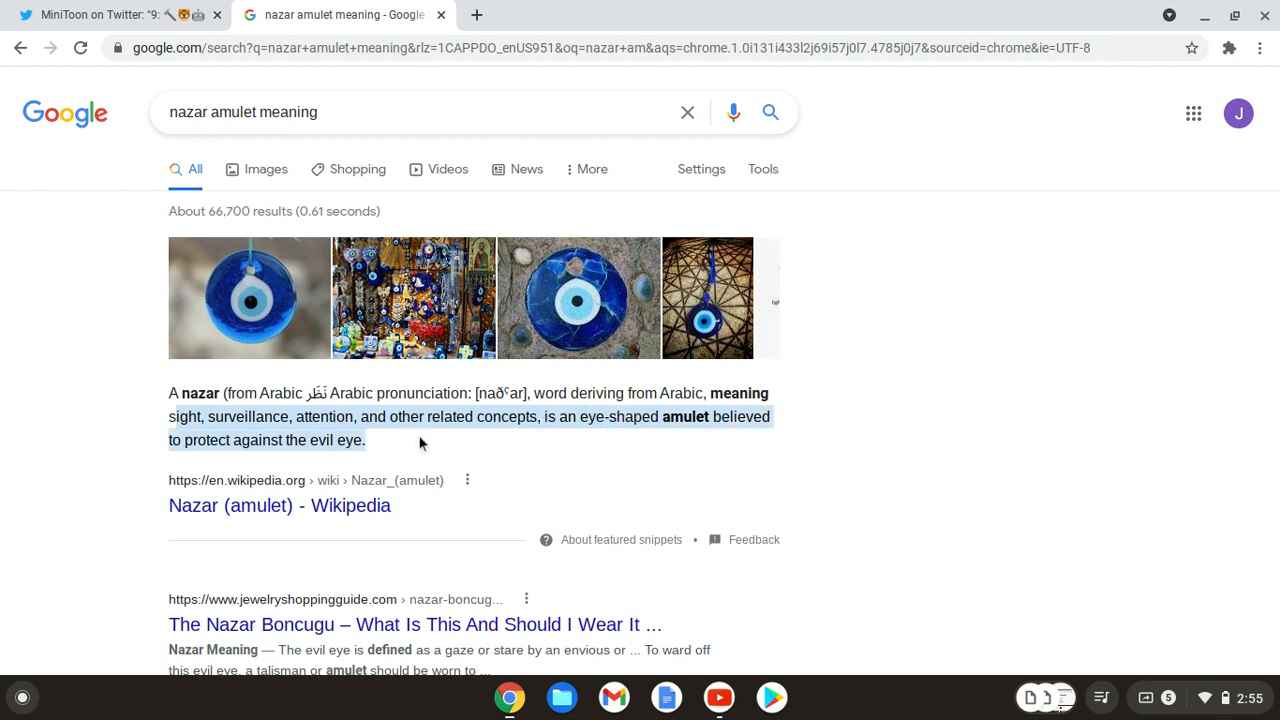
pyautogui.click(76, 418)
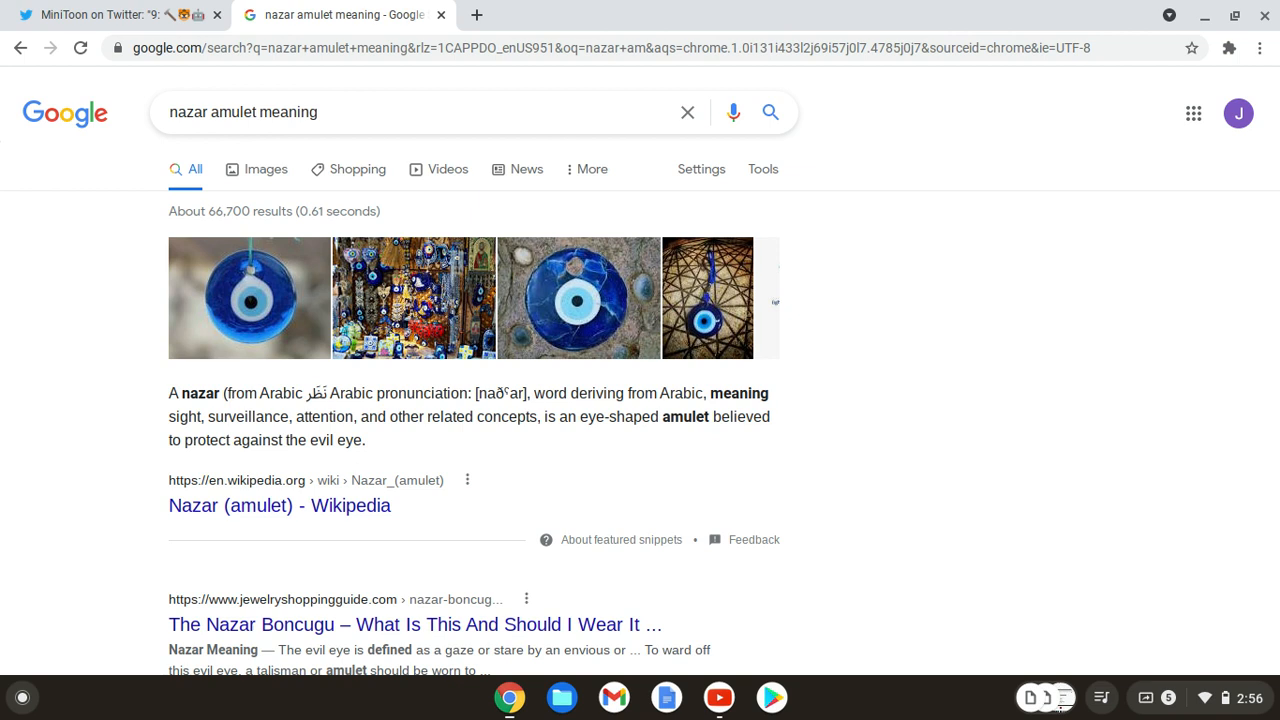
pyautogui.moveTo(434, 8)
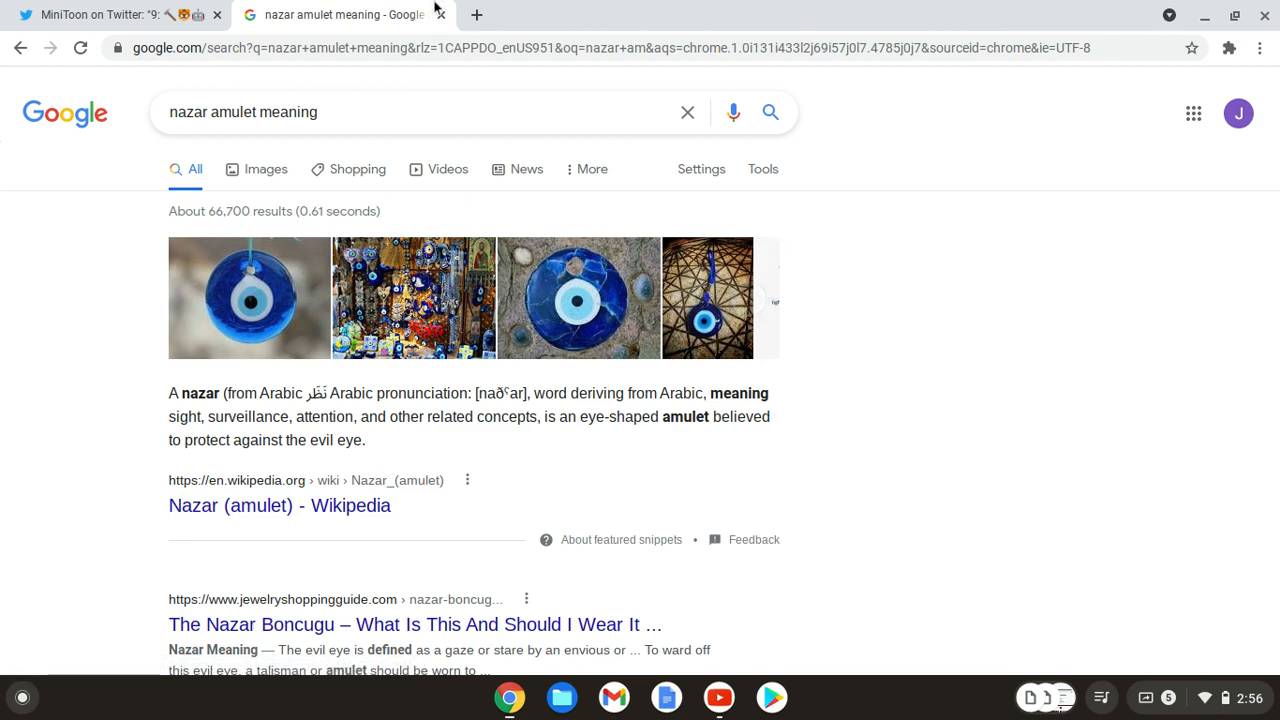
# Step: Return from the Chapter 9 emoji tweet to MiniToon's profile timeline of recent tweets
pyautogui.click(110, 14)
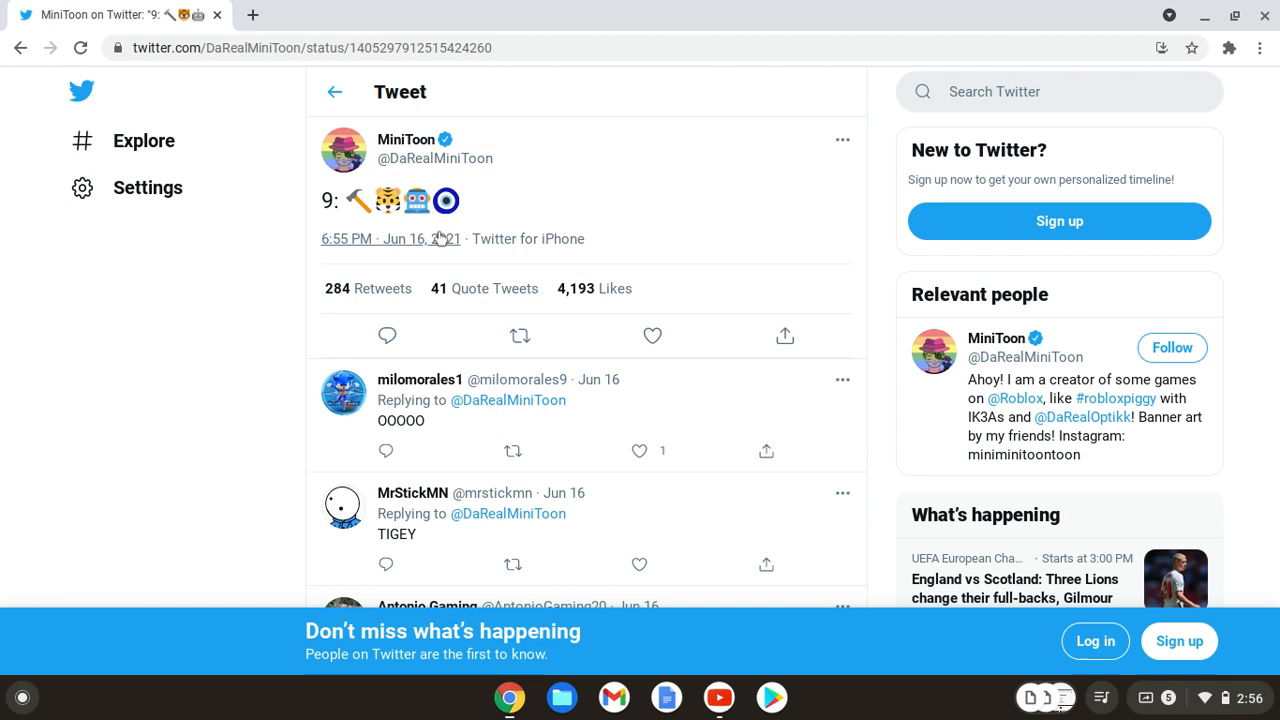
pyautogui.click(334, 92)
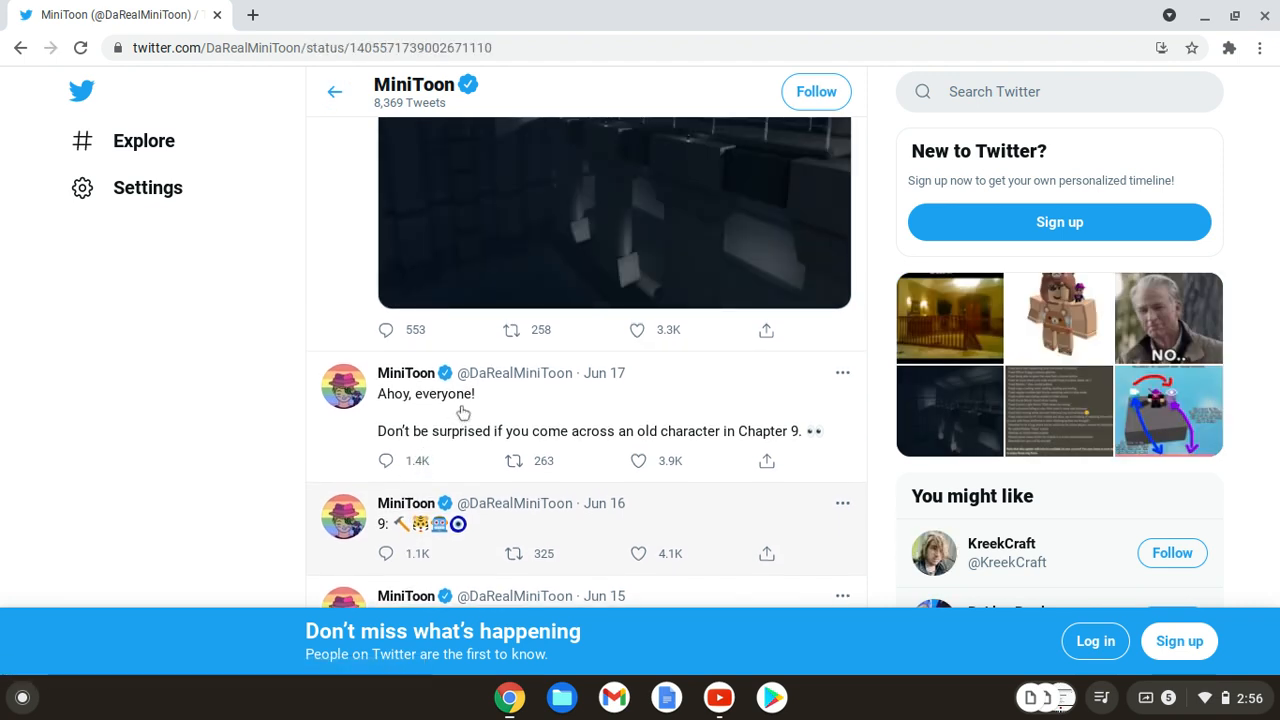
pyautogui.click(464, 412)
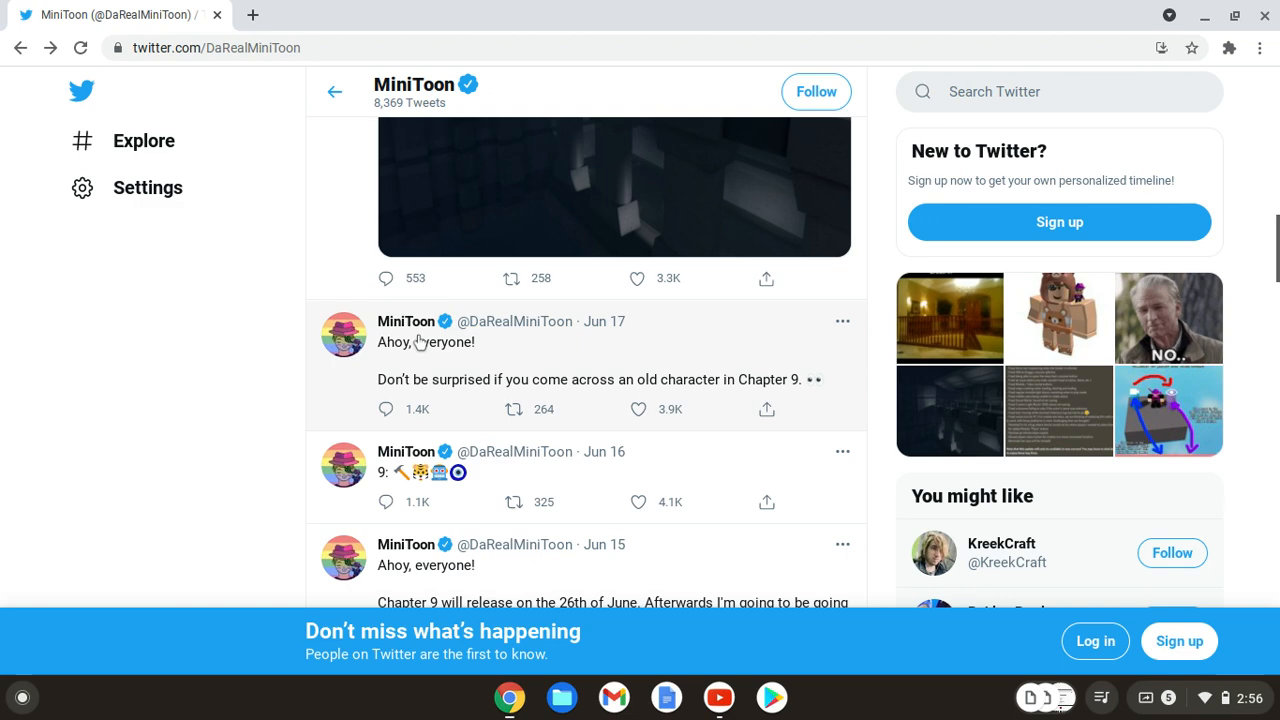
# Step: Scroll back to the June 3 snowflake tweet, view its dark teaser image full size, then close it
pyautogui.scroll(-3)
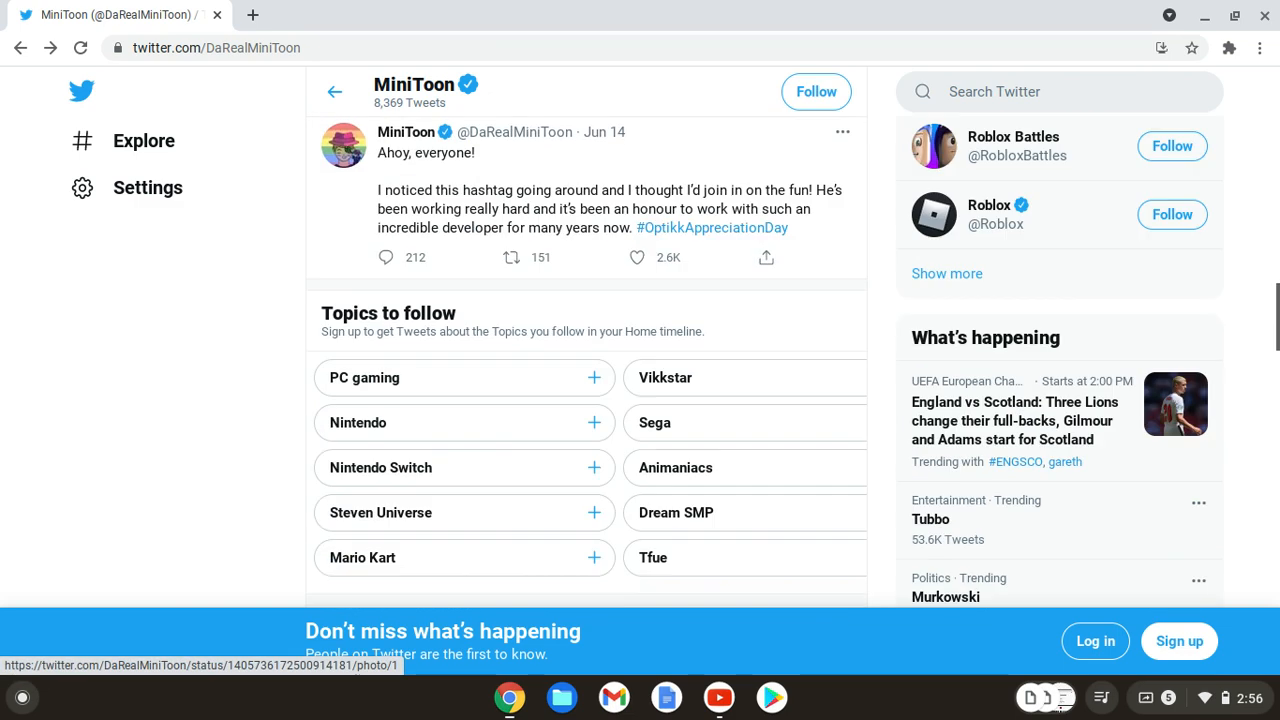
pyautogui.scroll(-3)
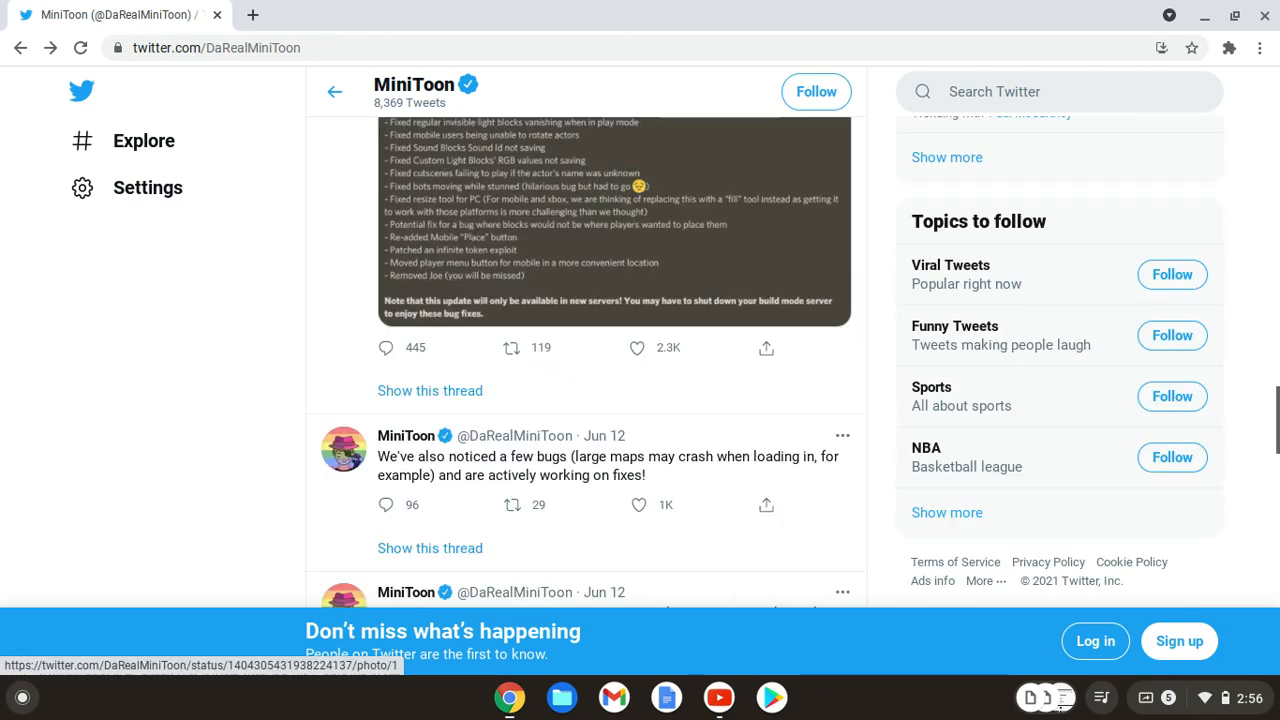
pyautogui.scroll(-3)
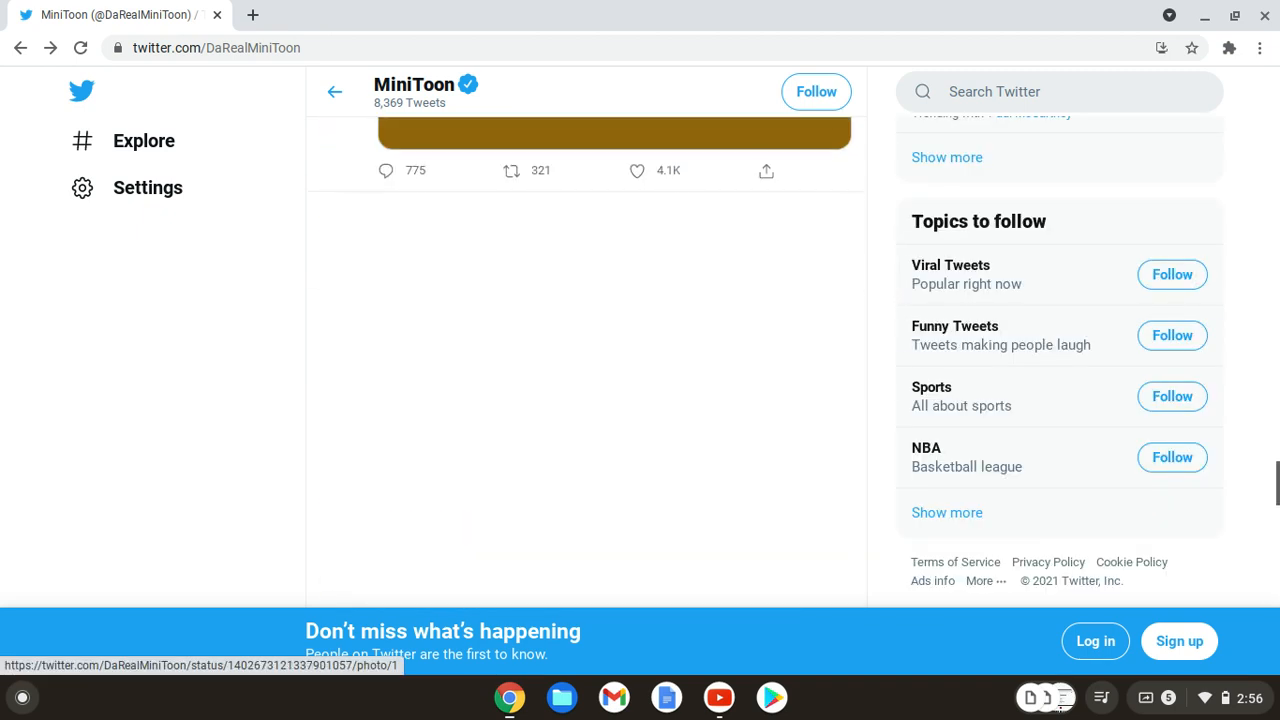
pyautogui.scroll(-3)
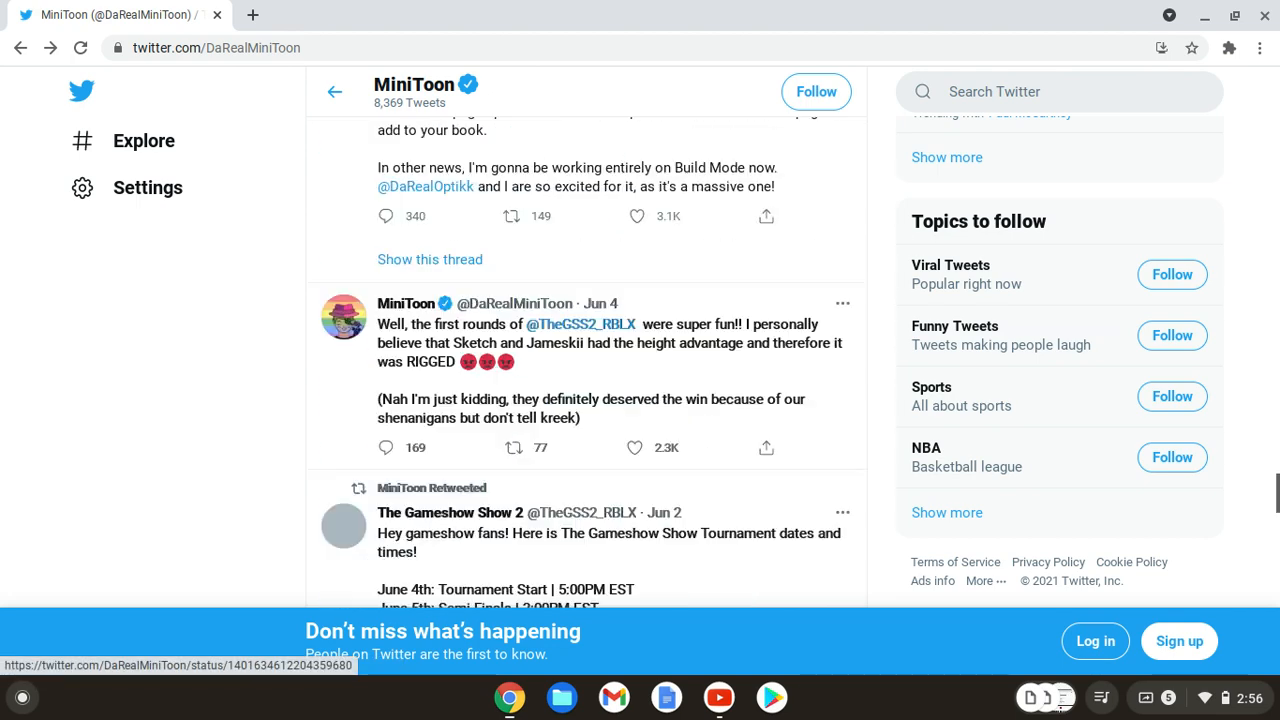
pyautogui.scroll(-3)
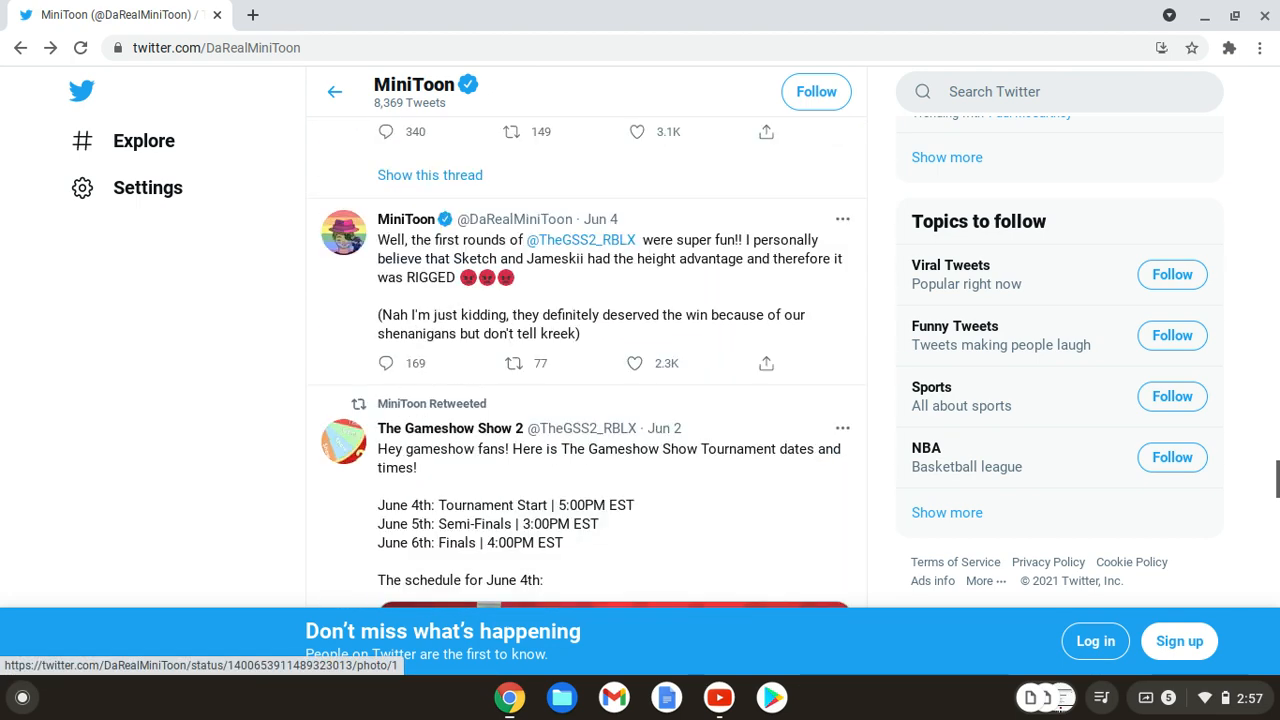
pyautogui.scroll(-3)
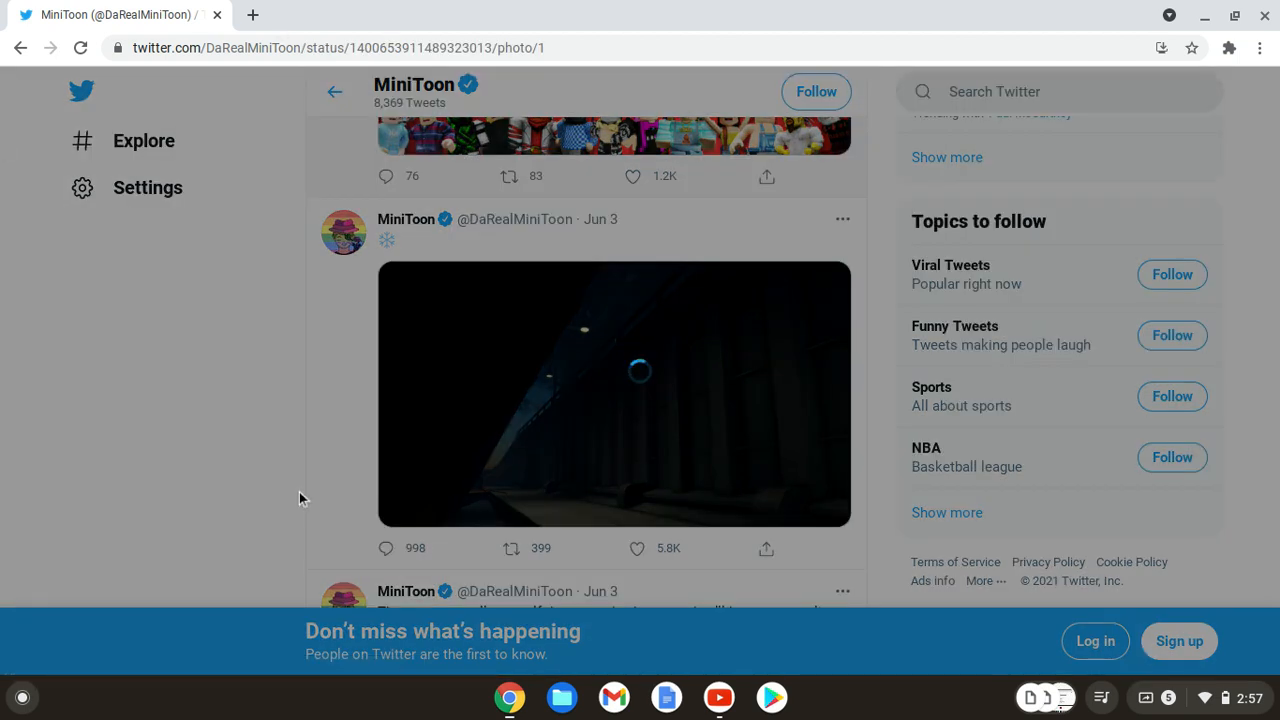
pyautogui.click(614, 392)
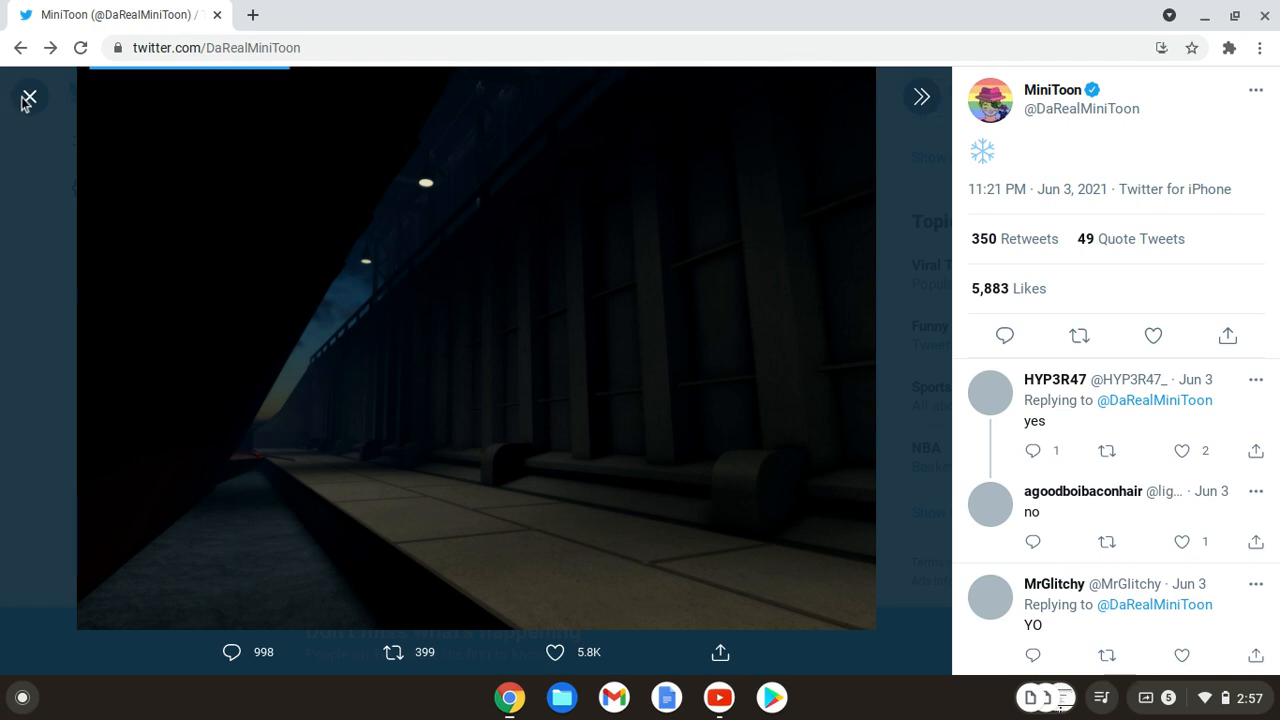
pyautogui.click(30, 96)
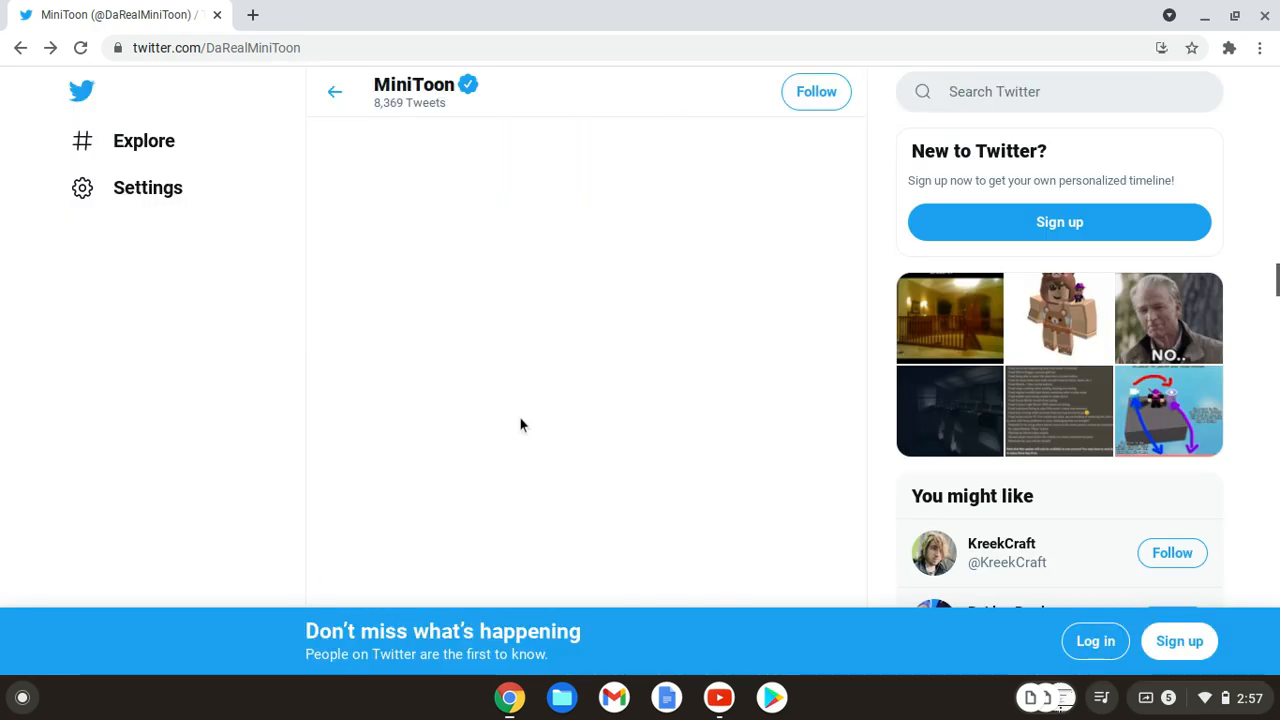
# Step: View the June 17 wrench teaser image full size, close it, and scroll back to the profile header
pyautogui.scroll(-3)
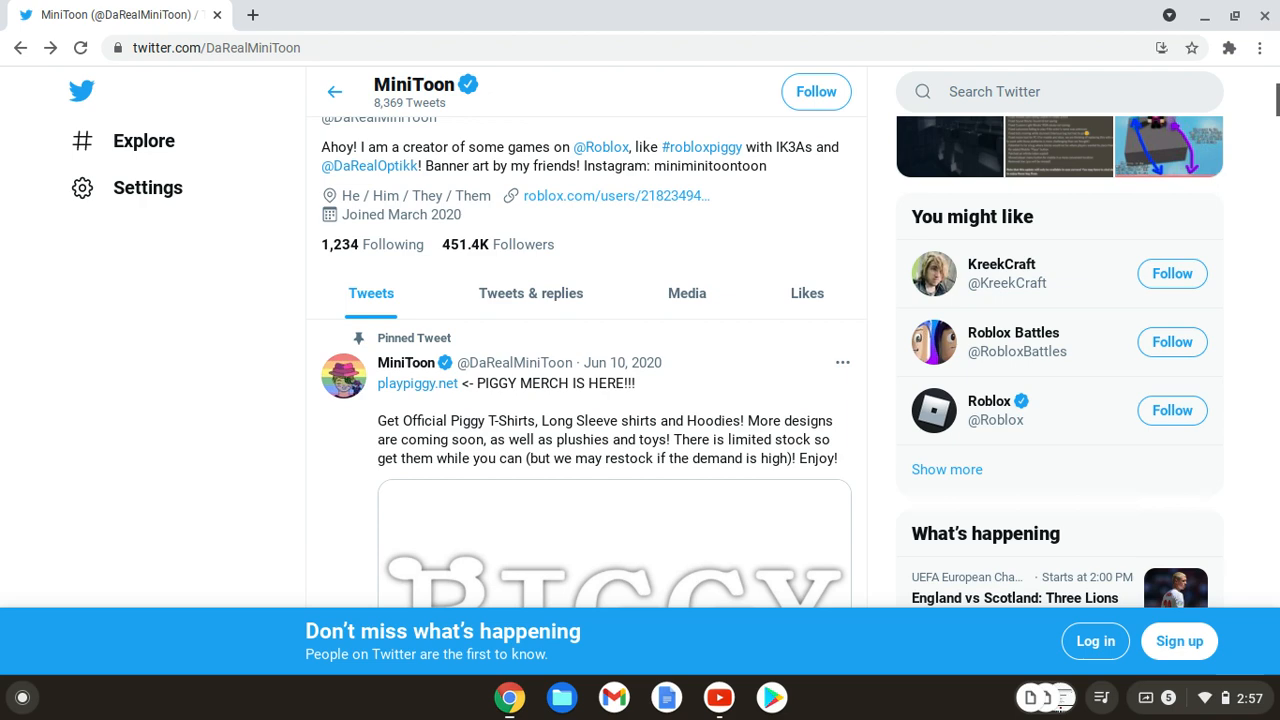
pyautogui.scroll(-3)
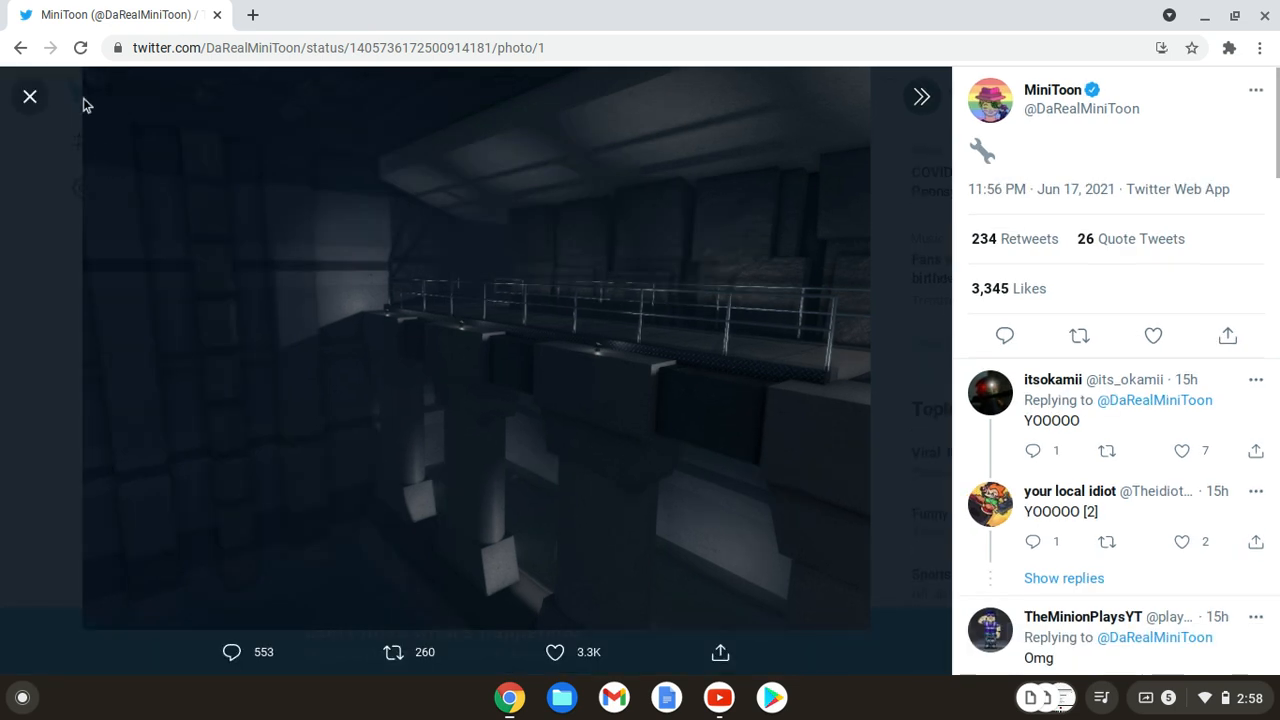
pyautogui.click(28, 96)
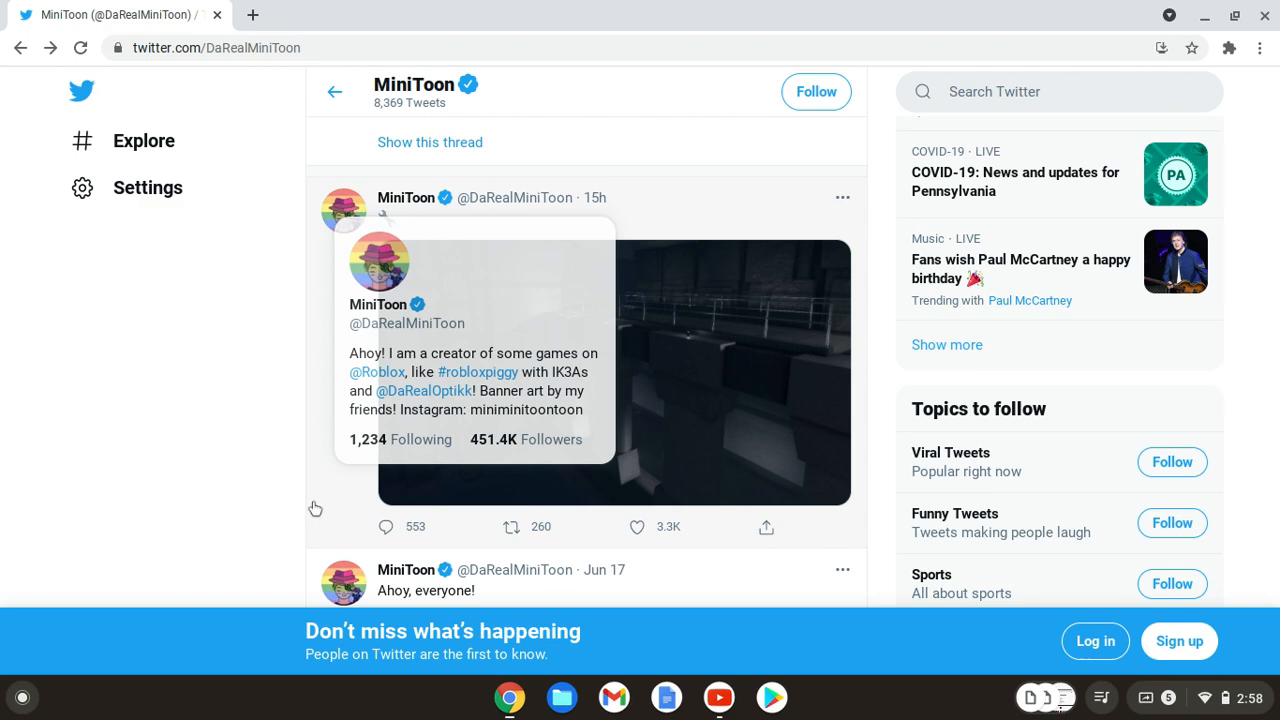
pyautogui.scroll(-3)
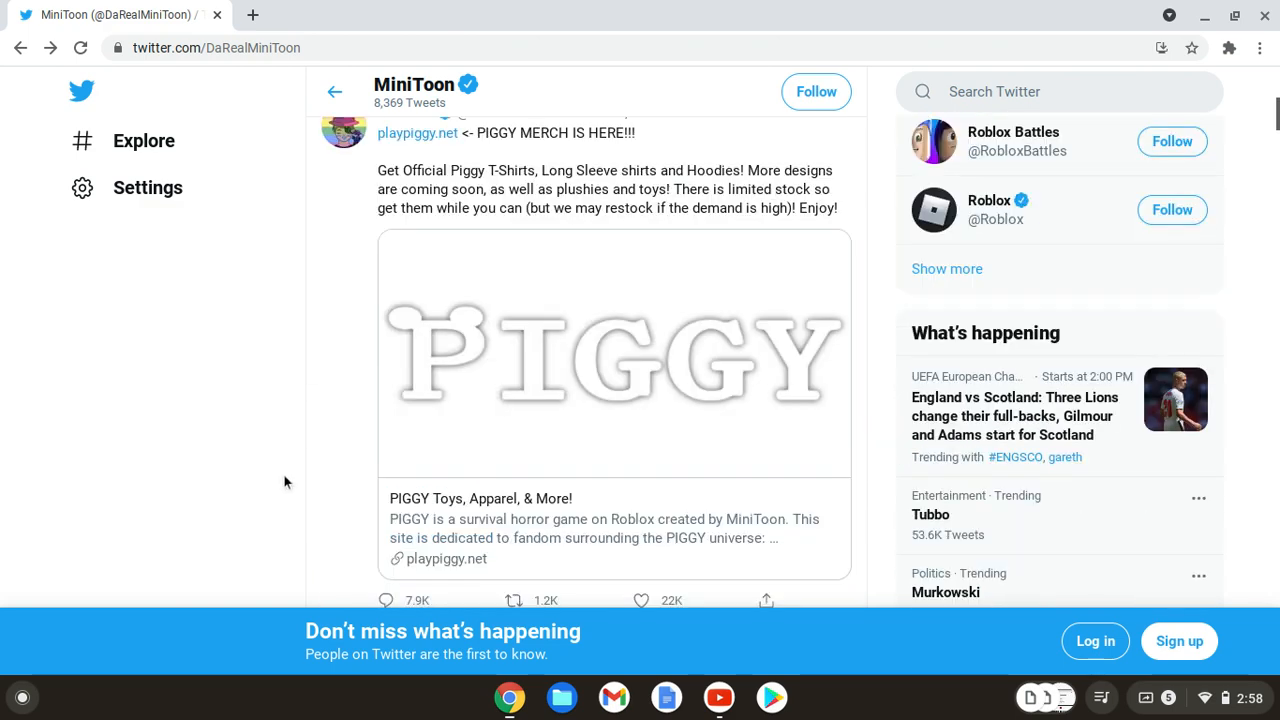
pyautogui.scroll(-3)
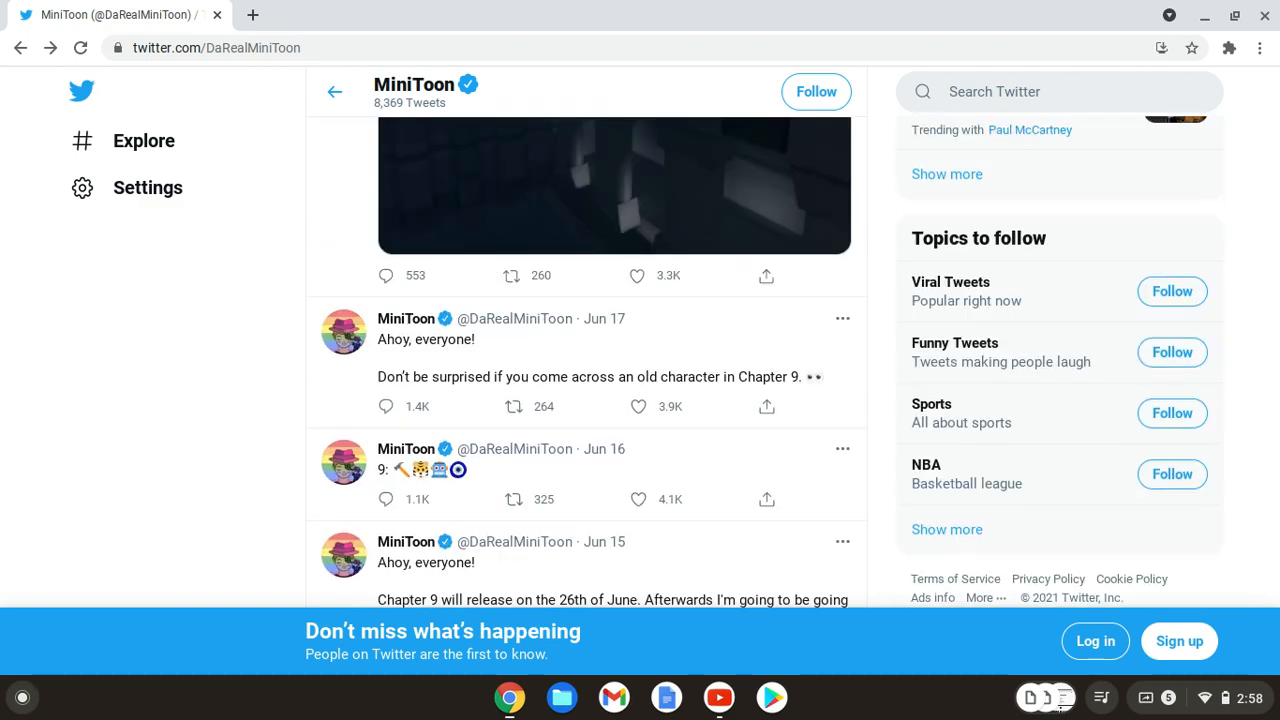
pyautogui.scroll(3)
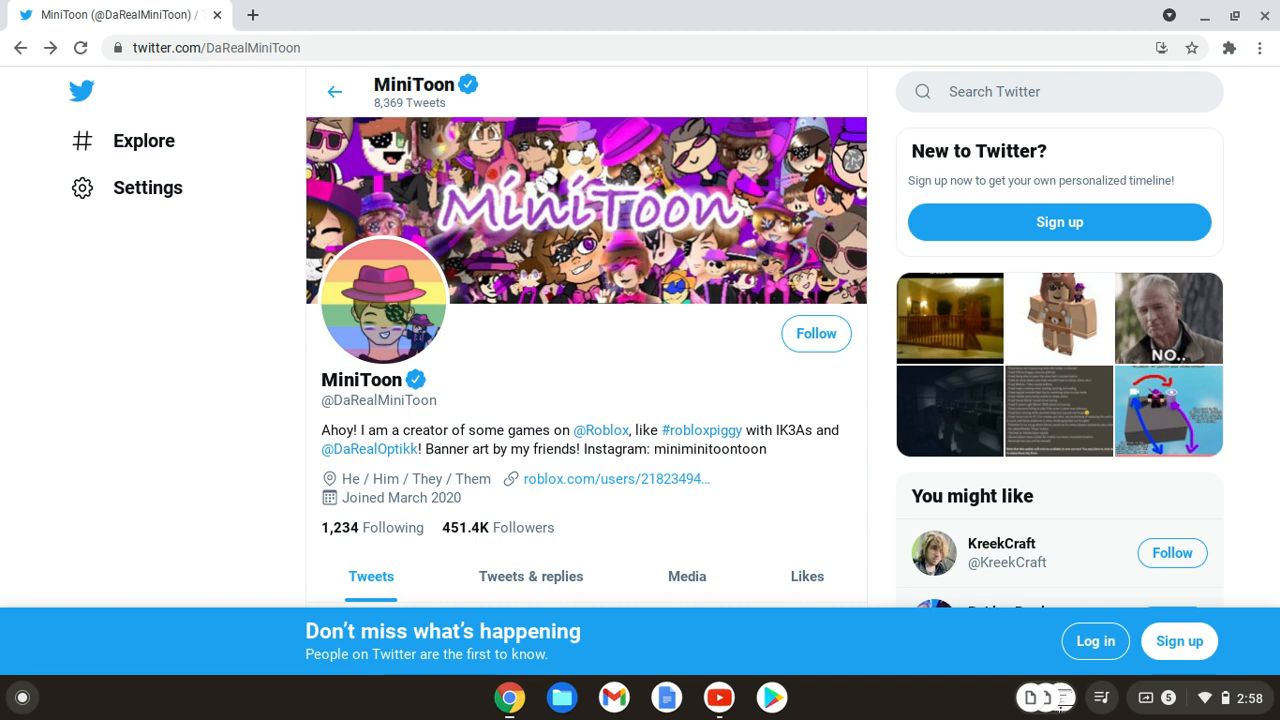
pyautogui.moveTo(208, 8)
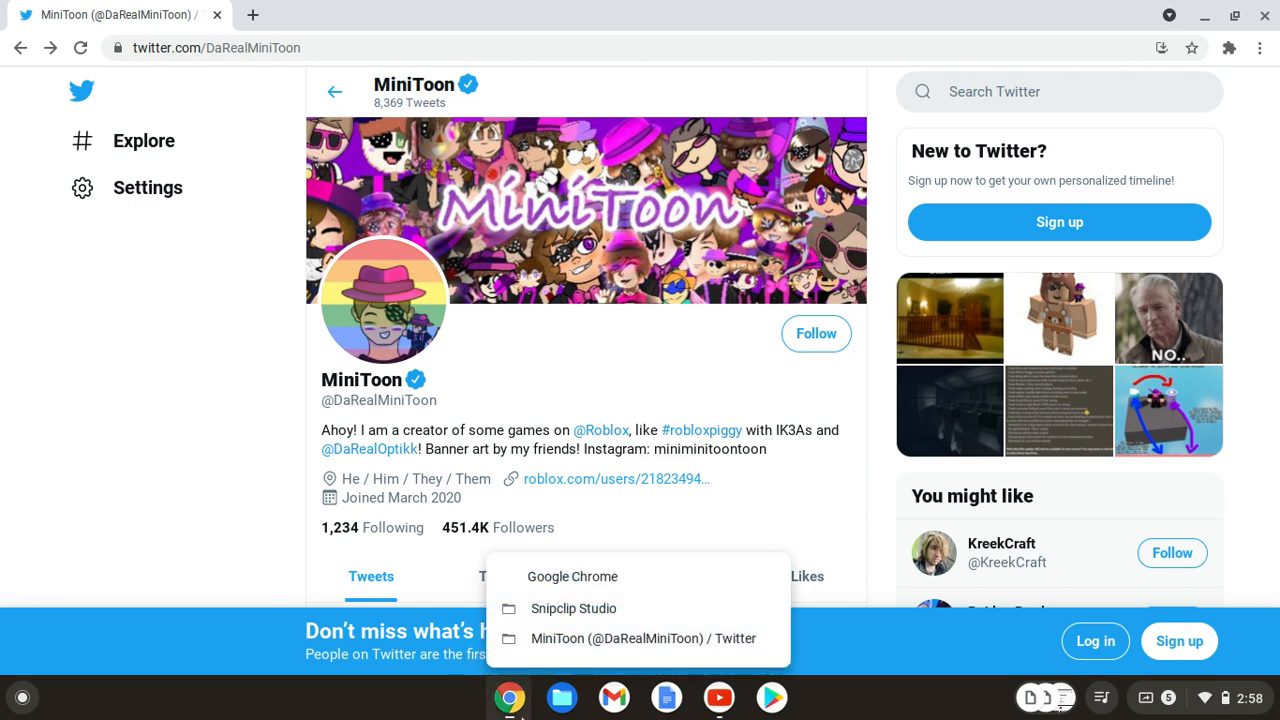
# Step: Bring the Snipclip Studio recorder window to the front
pyautogui.click(572, 608)
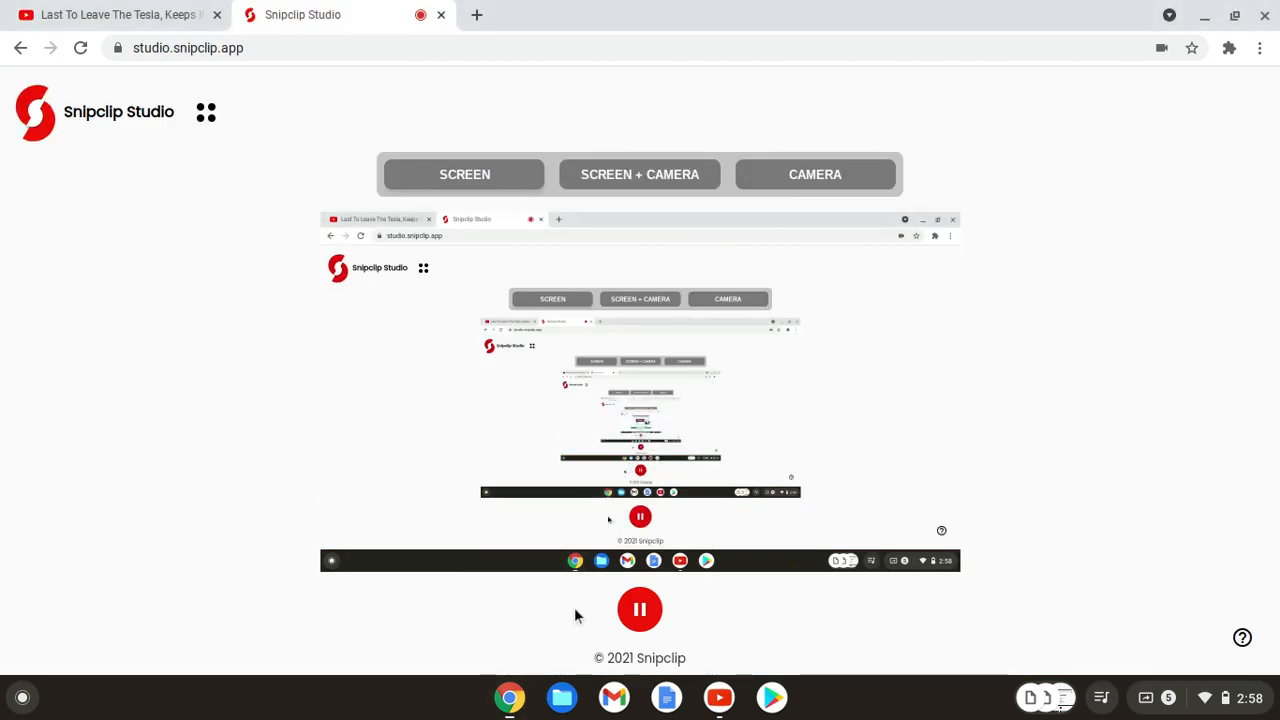